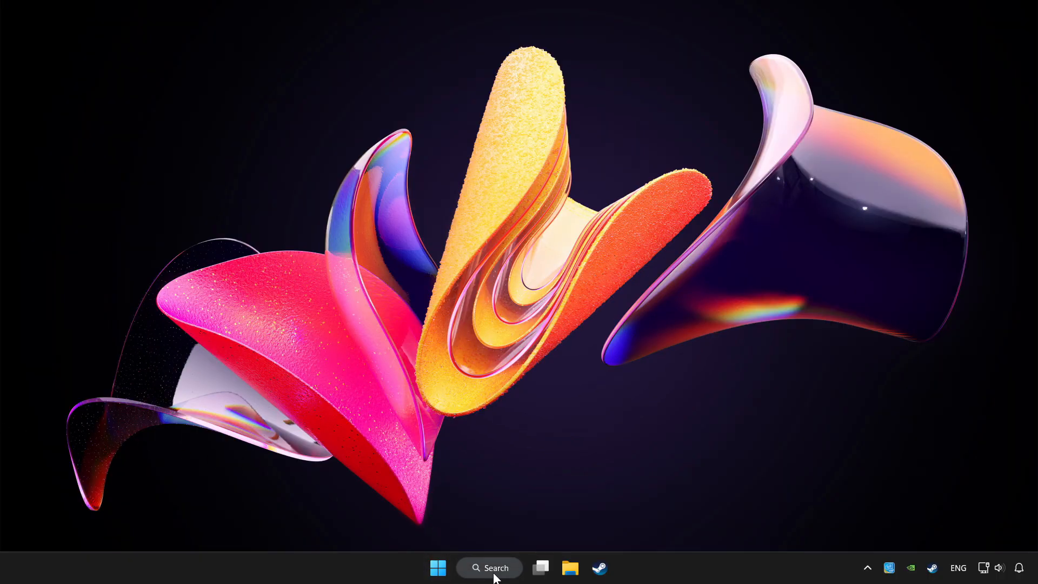
Step: Search Windows for "device manager"
{"action": "left_click", "coordinate": [489, 568]}
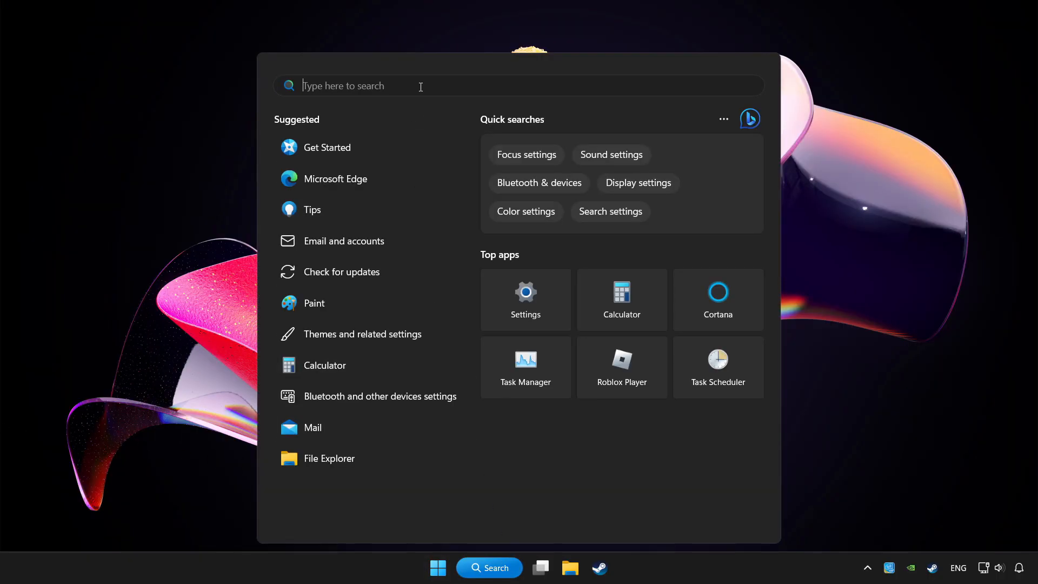
{"action": "type", "text": "device managh"}
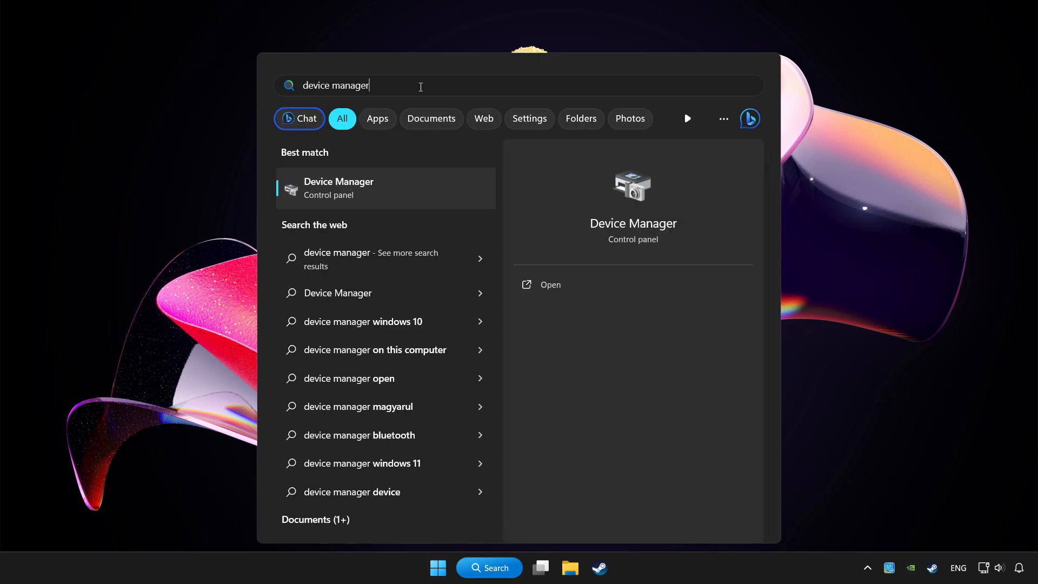
{"action": "mouse_move", "coordinate": [431, 193]}
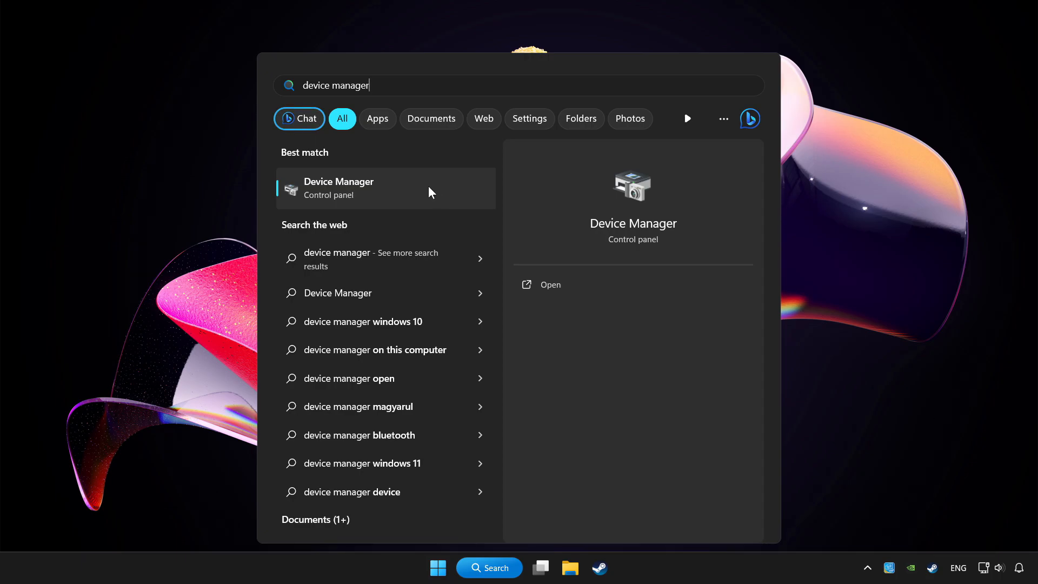
Step: Open Device Manager and bring up the Xbox 360 Controller for Windows context menu
{"action": "left_click", "coordinate": [359, 188]}
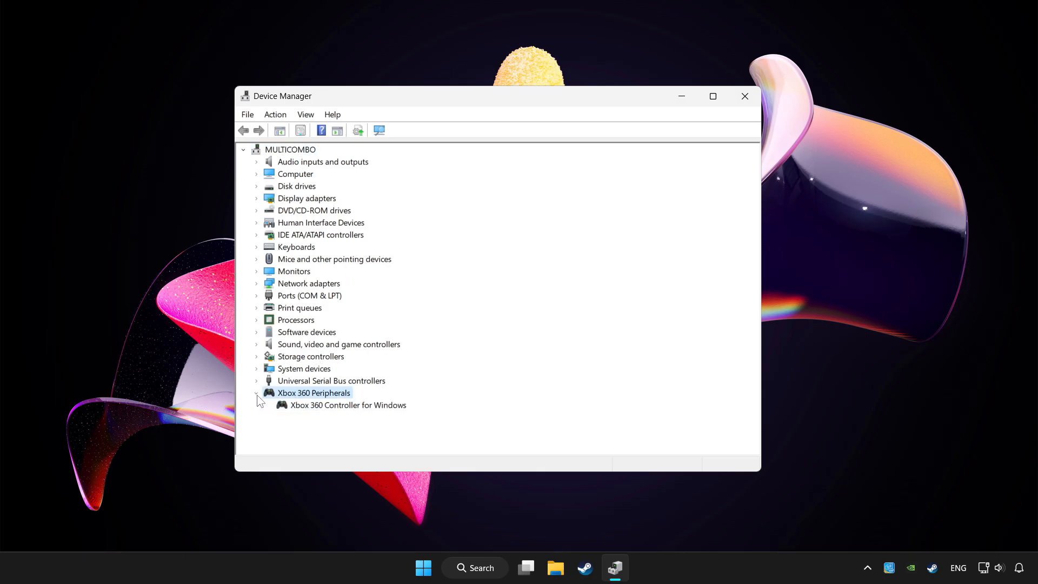
{"action": "left_click", "coordinate": [348, 405]}
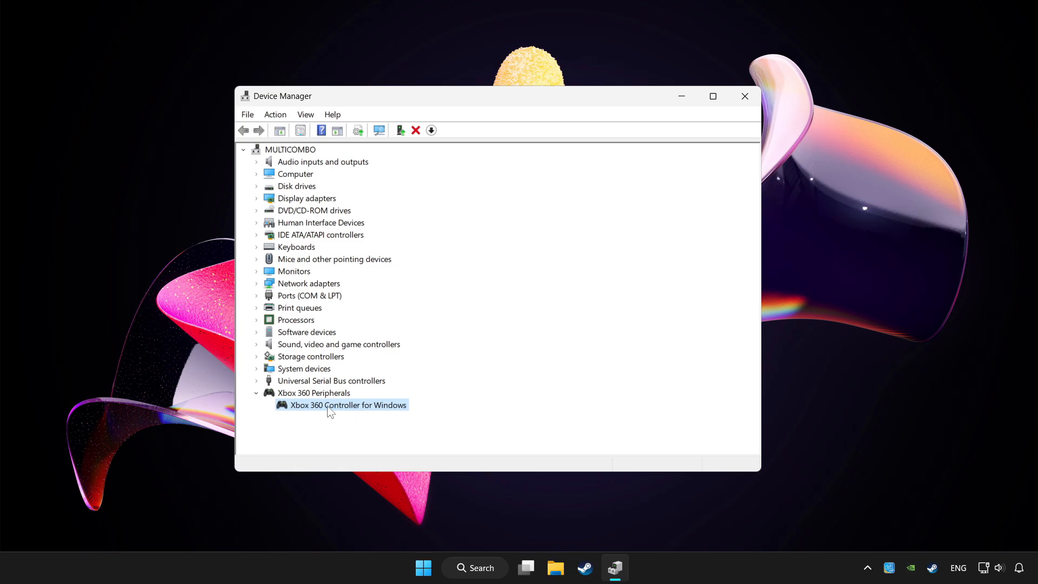
{"action": "right_click", "coordinate": [333, 405]}
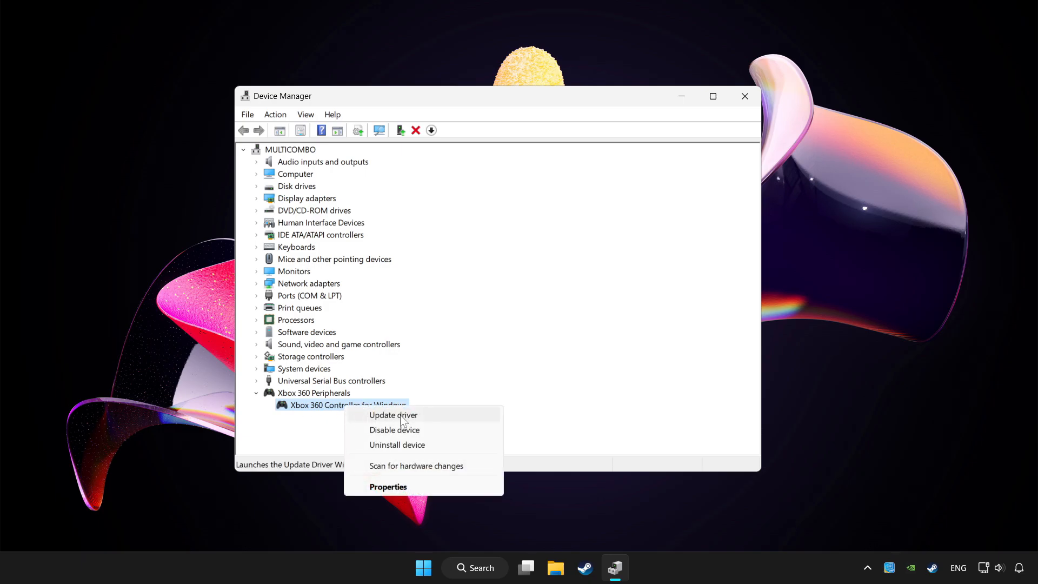
Step: Run an automatic driver search for the controller, confirming the best driver is installed
{"action": "left_click", "coordinate": [393, 415]}
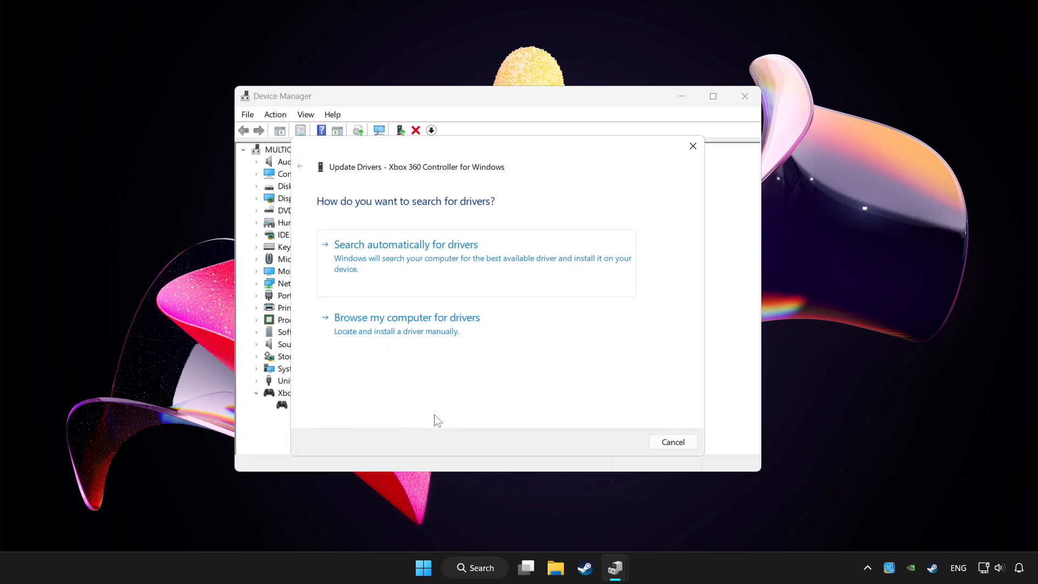
{"action": "mouse_move", "coordinate": [431, 254]}
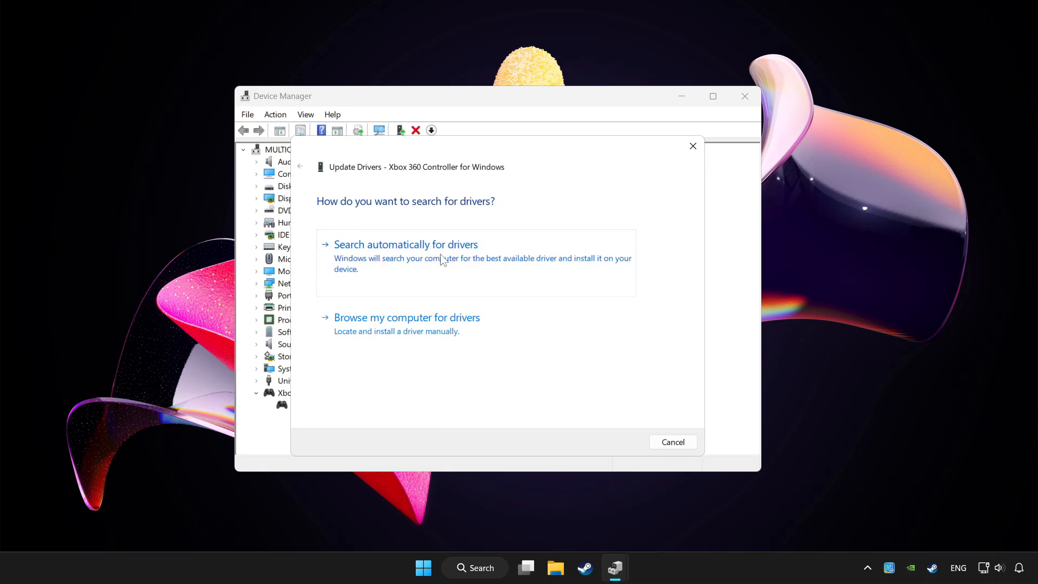
{"action": "left_click", "coordinate": [406, 245]}
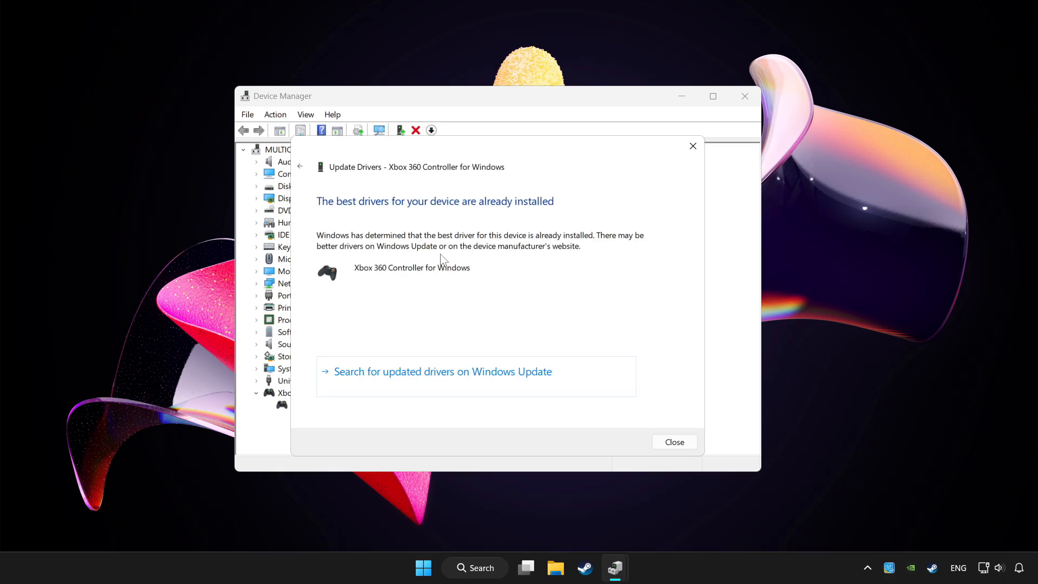
{"action": "mouse_move", "coordinate": [639, 400]}
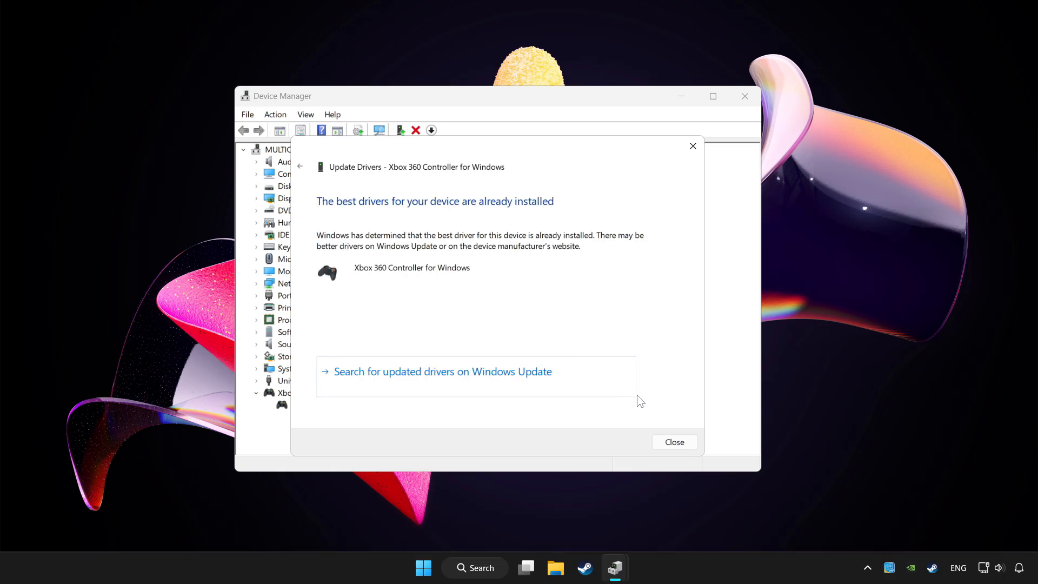
{"action": "left_click", "coordinate": [675, 441]}
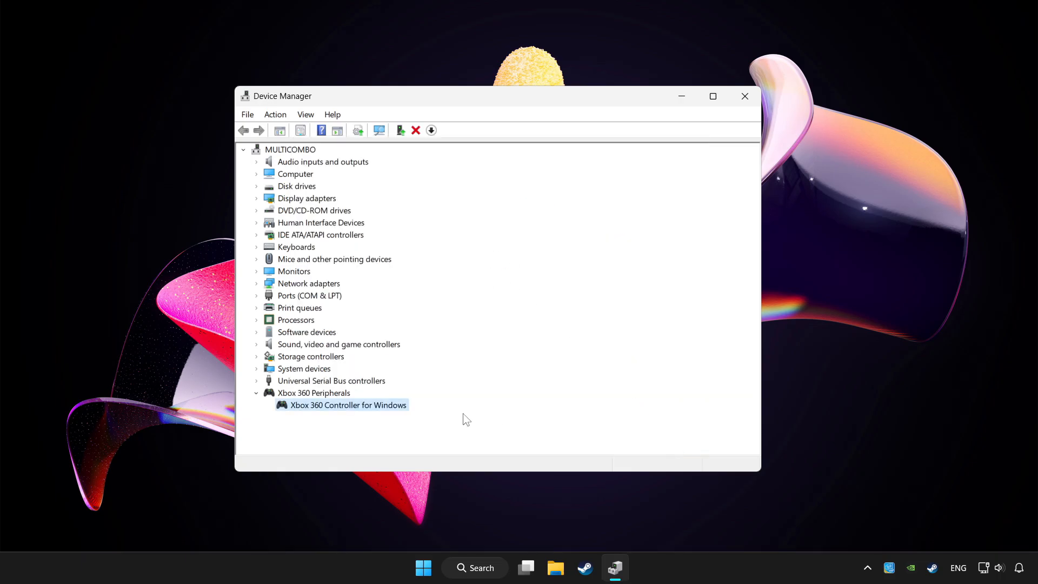
Step: Disable the Xbox 360 Controller for Windows and decline the restart
{"action": "right_click", "coordinate": [339, 405]}
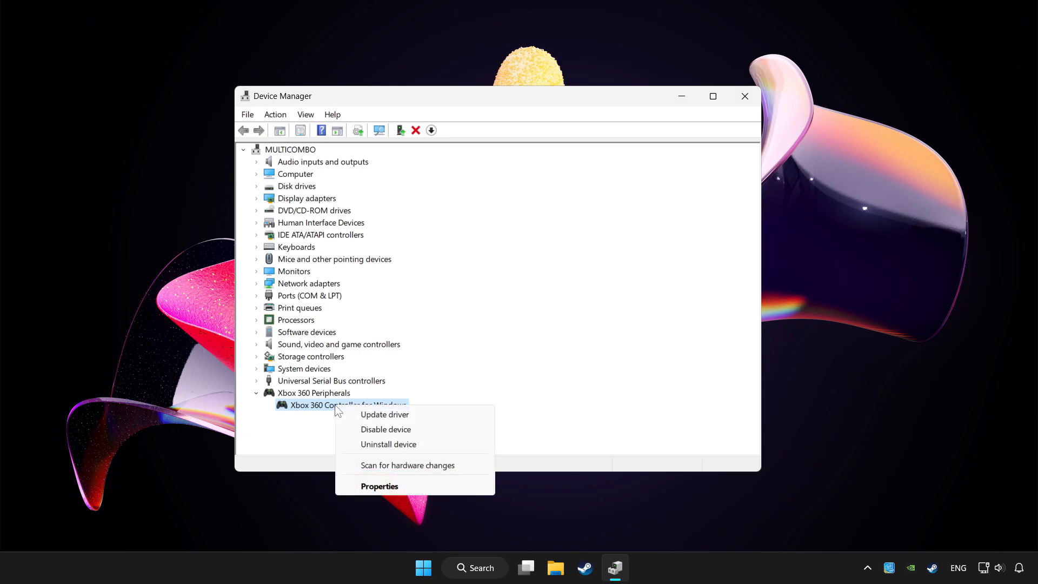
{"action": "mouse_move", "coordinate": [391, 429]}
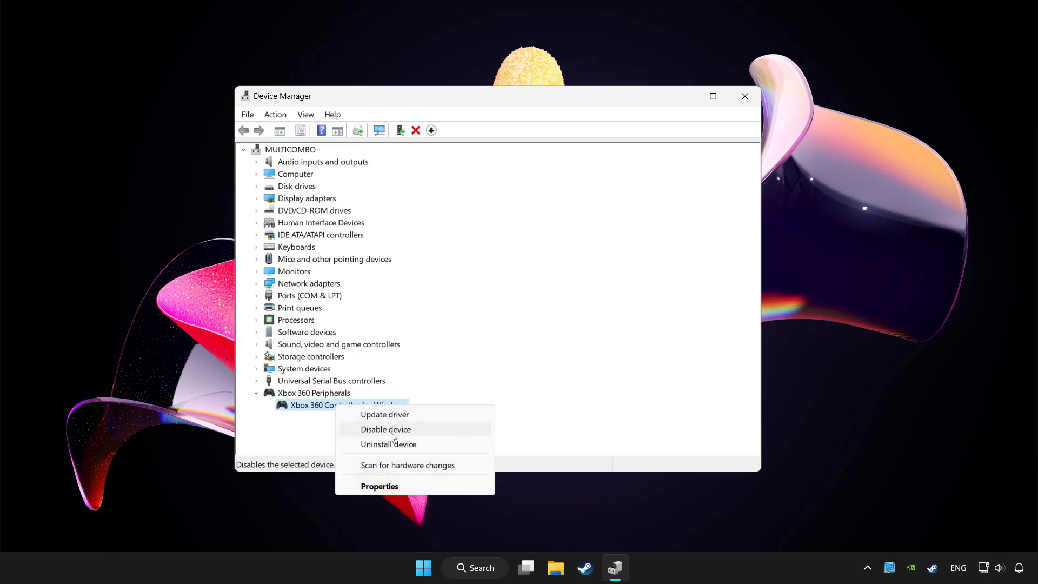
{"action": "left_click", "coordinate": [385, 429]}
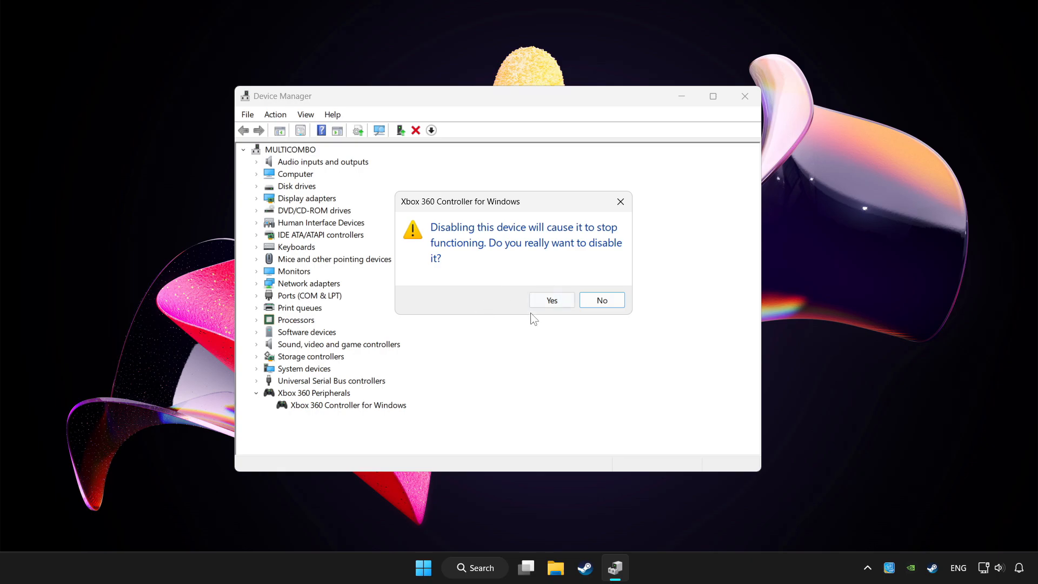
{"action": "left_click", "coordinate": [551, 300]}
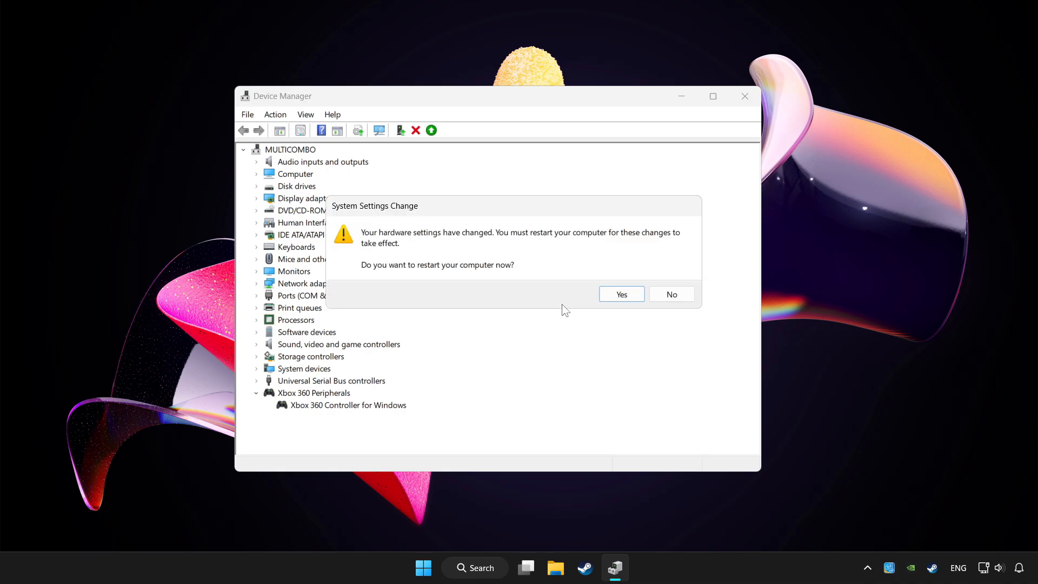
{"action": "left_click", "coordinate": [672, 294]}
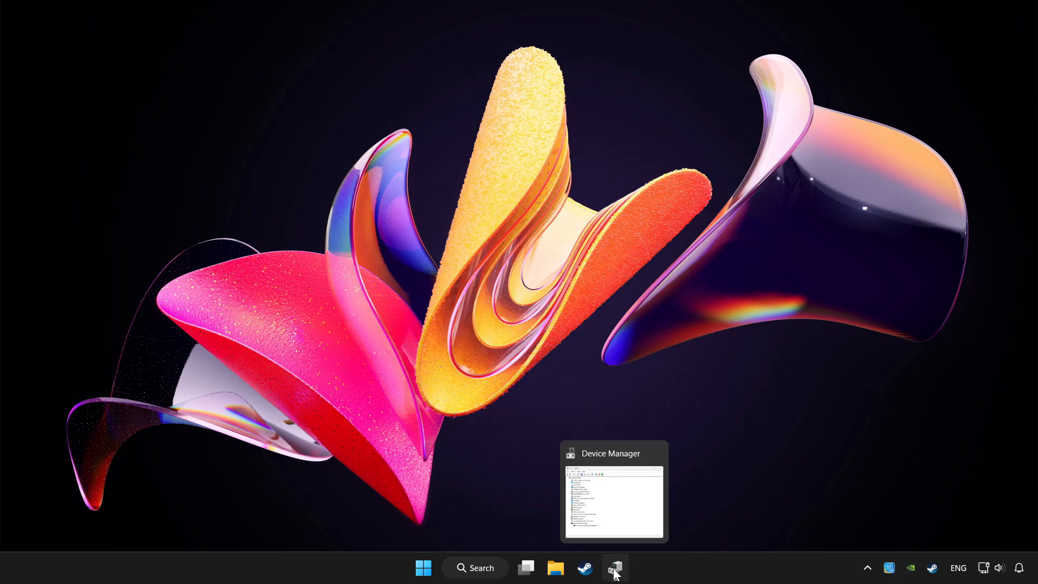
Step: Enable the Xbox 360 Controller for Windows again and close Device Manager
{"action": "left_click", "coordinate": [615, 567]}
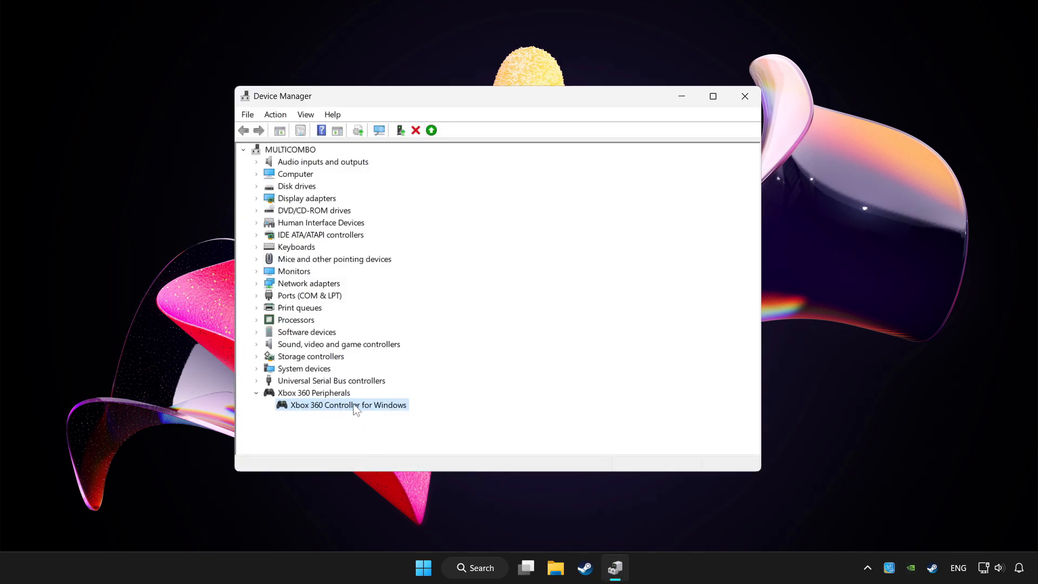
{"action": "right_click", "coordinate": [355, 405]}
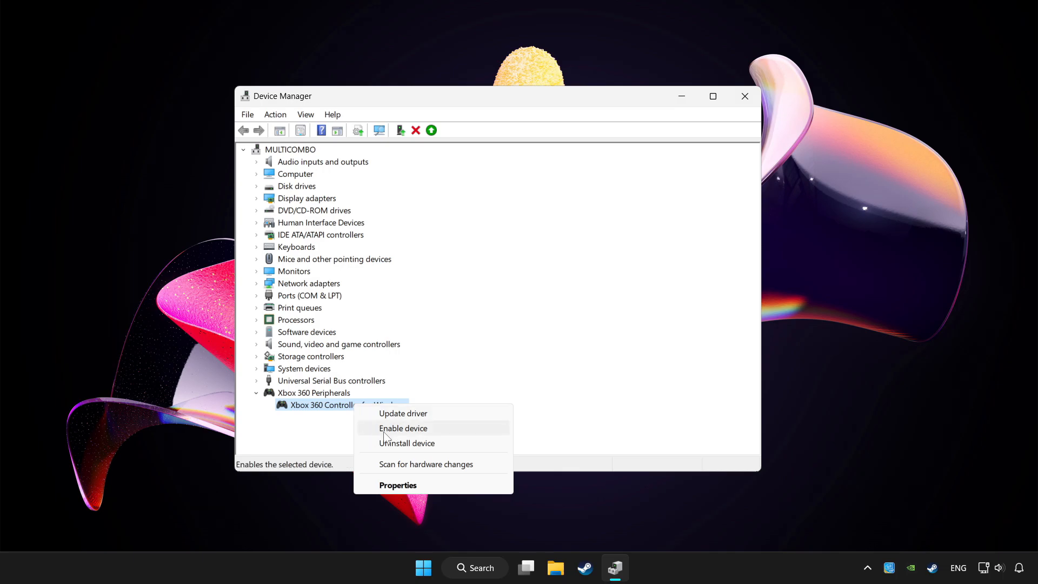
{"action": "left_click", "coordinate": [403, 428]}
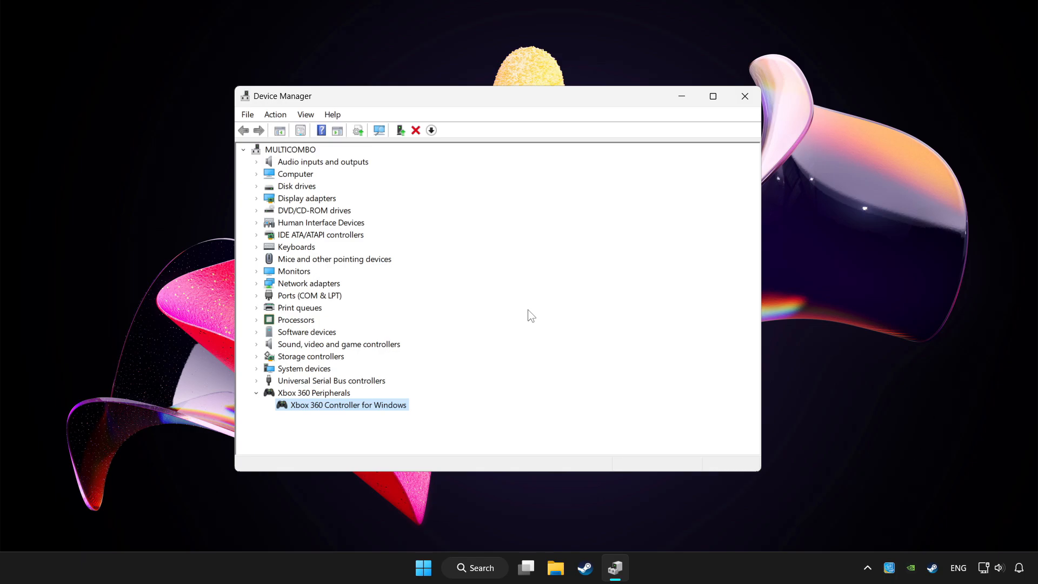
{"action": "mouse_move", "coordinate": [487, 208]}
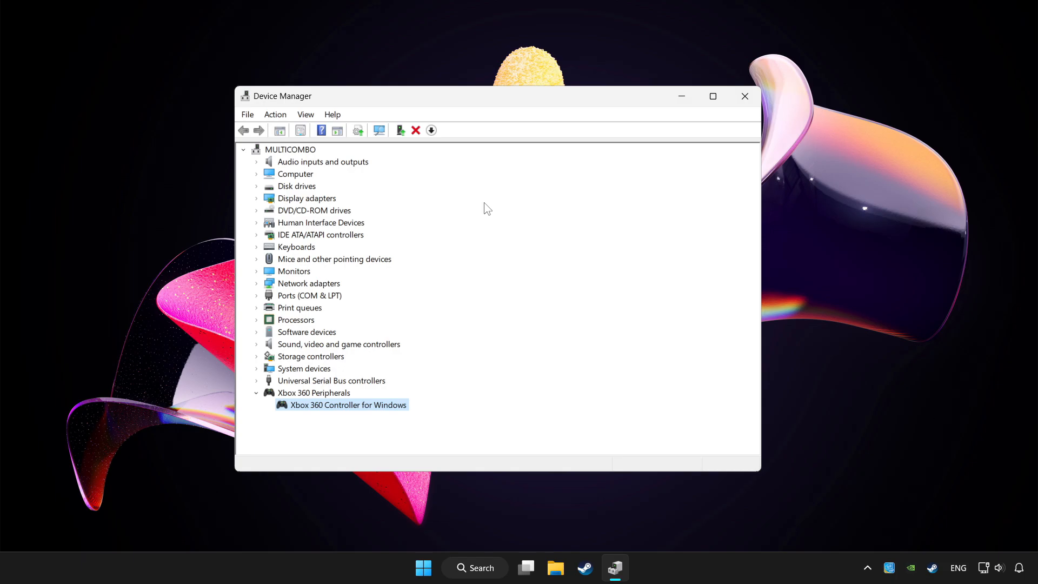
{"action": "mouse_move", "coordinate": [745, 102]}
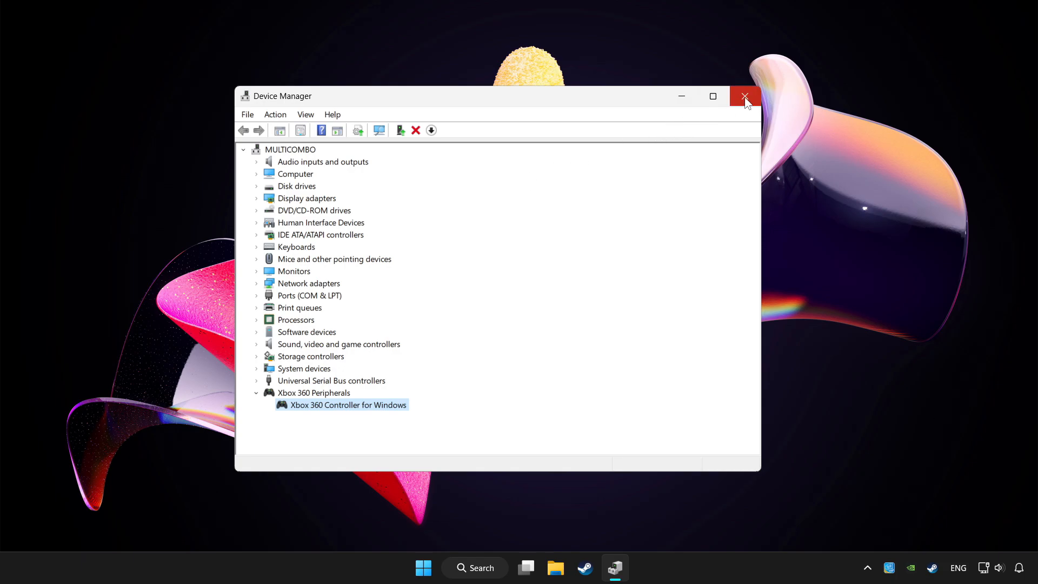
{"action": "left_click", "coordinate": [745, 96]}
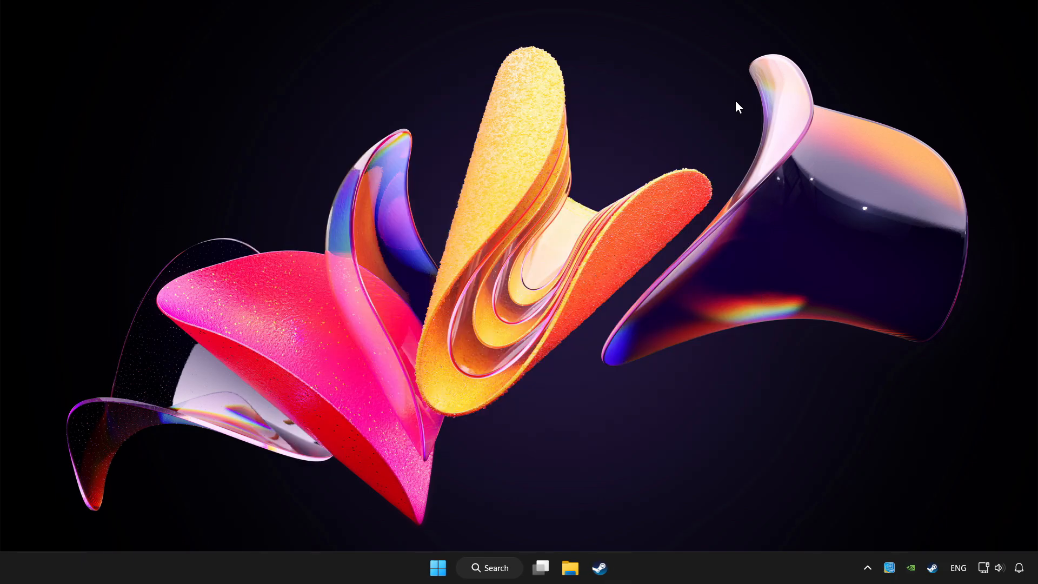
Step: Search "controller" and open Set up USB game controllers
{"action": "left_click", "coordinate": [490, 568]}
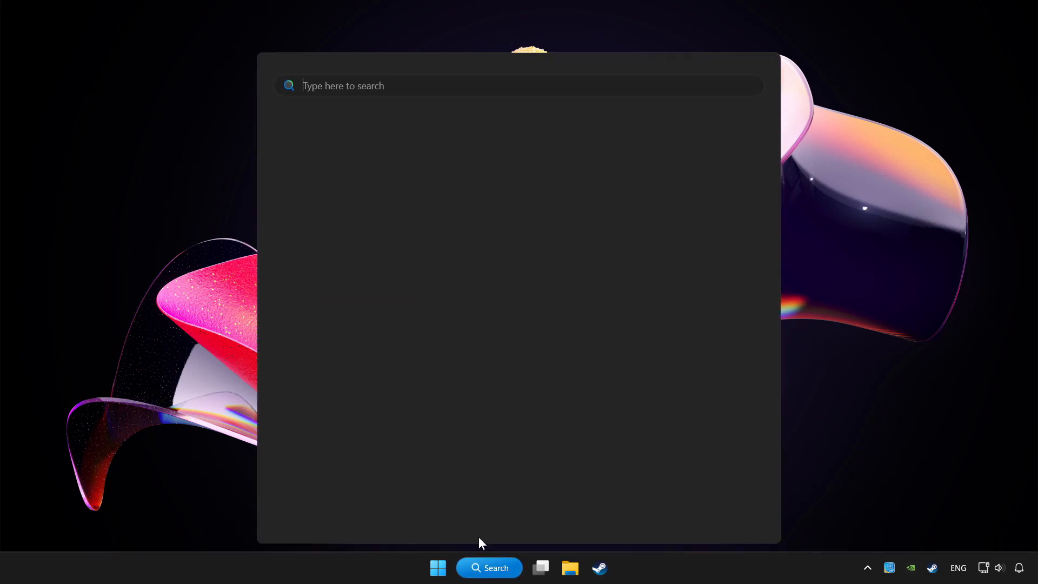
{"action": "type", "text": "controller"}
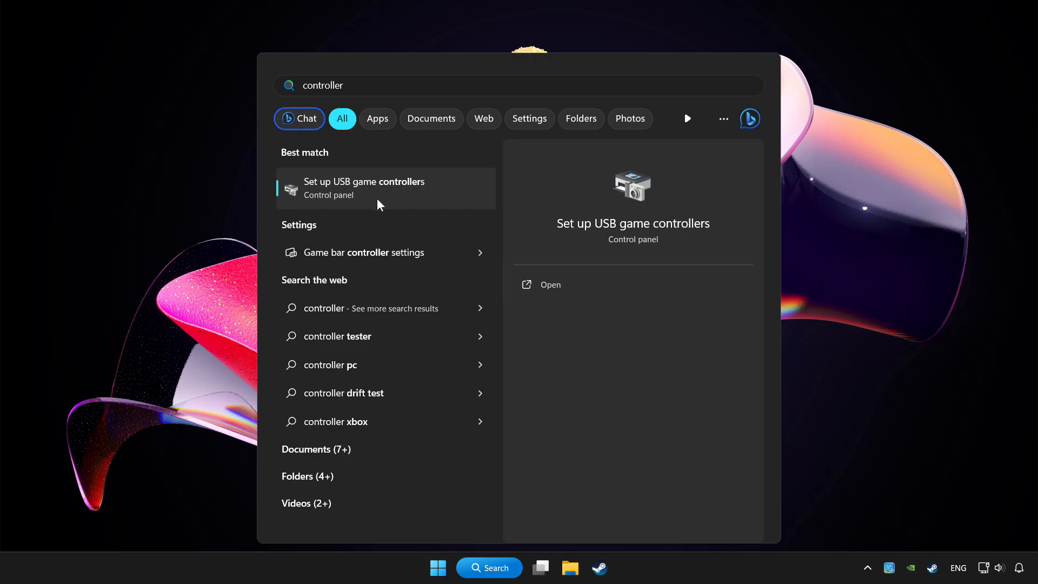
{"action": "mouse_move", "coordinate": [421, 197]}
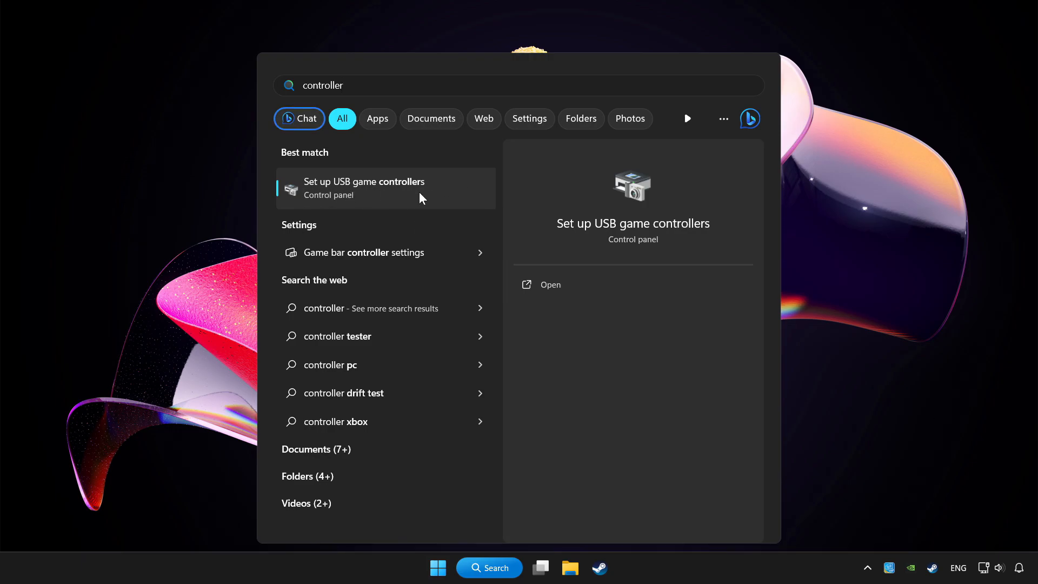
{"action": "left_click", "coordinate": [364, 188]}
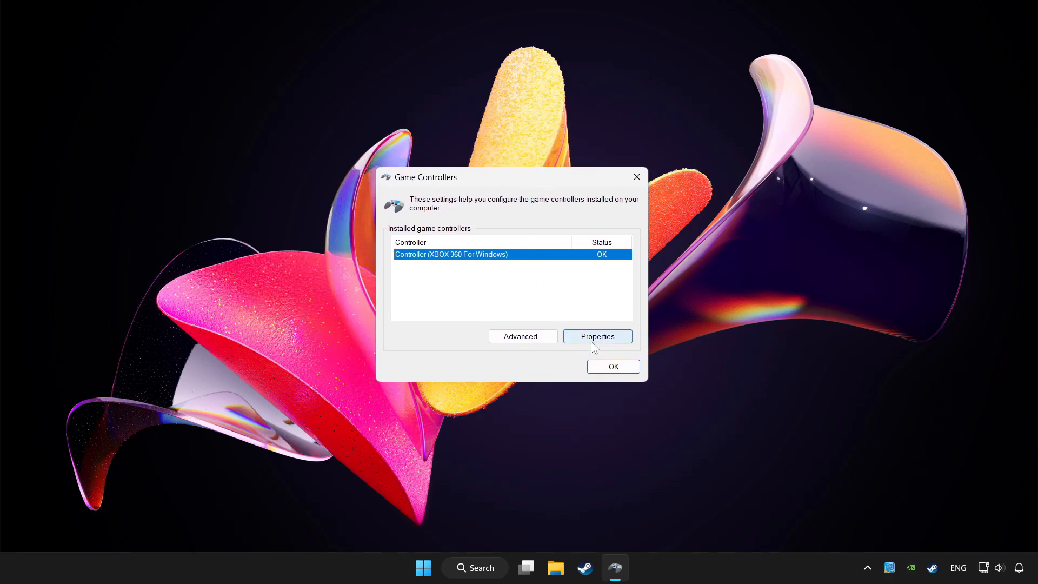
Step: Open the Xbox 360 controller's Properties on the Settings tab
{"action": "left_click", "coordinate": [597, 336]}
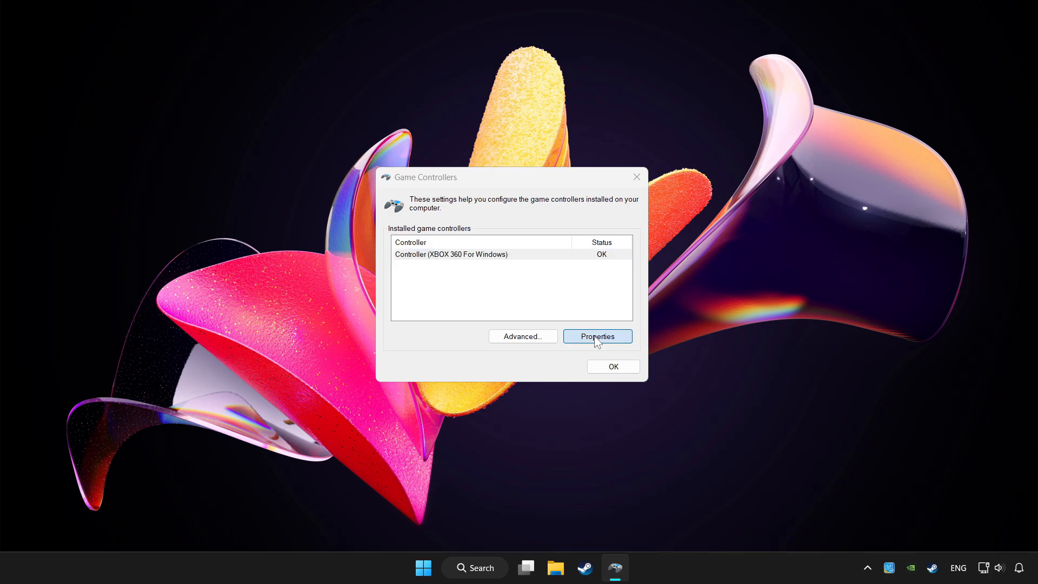
{"action": "left_click", "coordinate": [598, 336]}
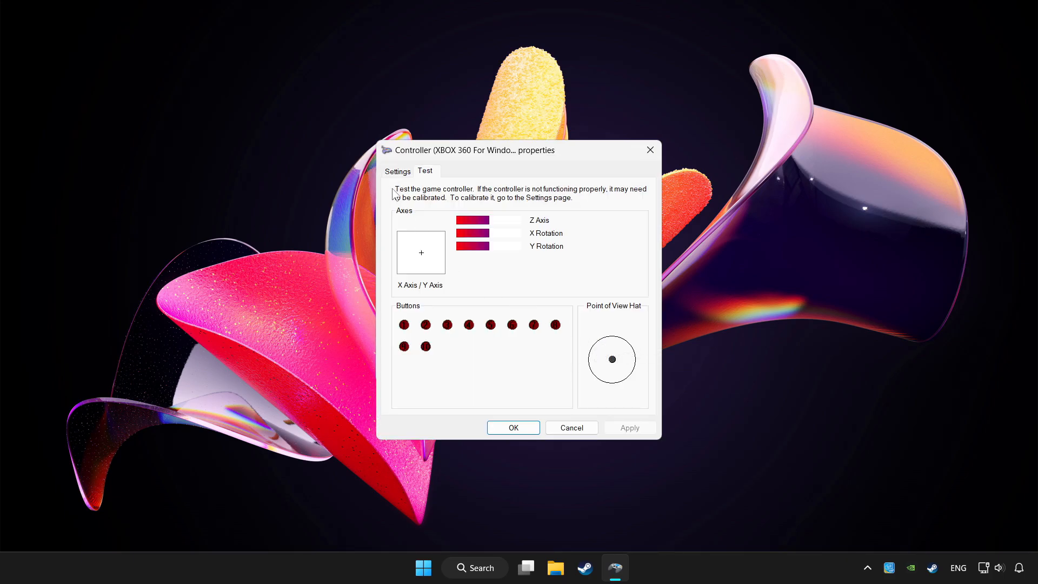
{"action": "left_click", "coordinate": [397, 171]}
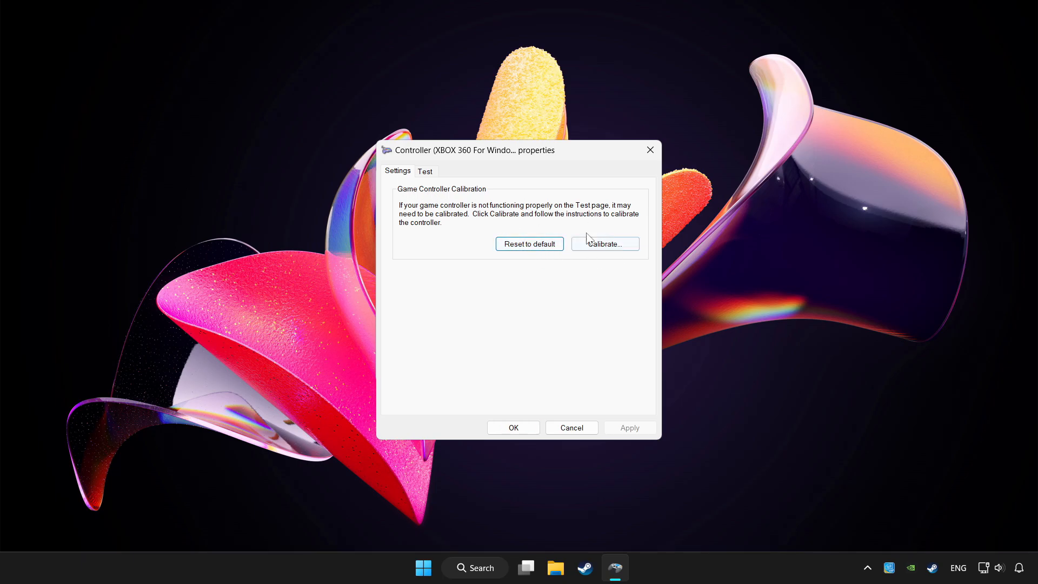
Step: Run the Game Device Calibration wizard through all axes and finish it
{"action": "left_click", "coordinate": [605, 244]}
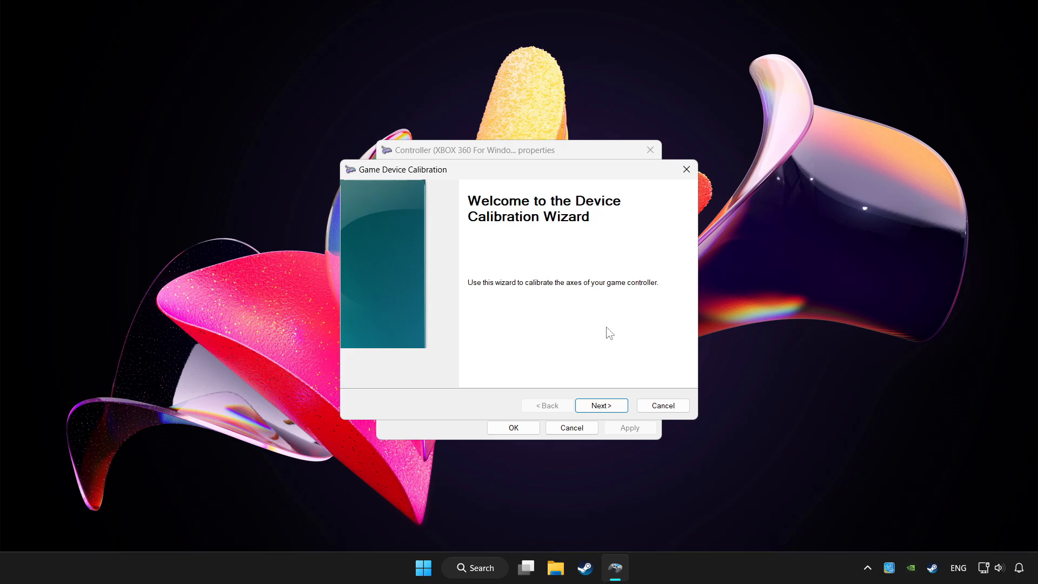
{"action": "left_click", "coordinate": [601, 406]}
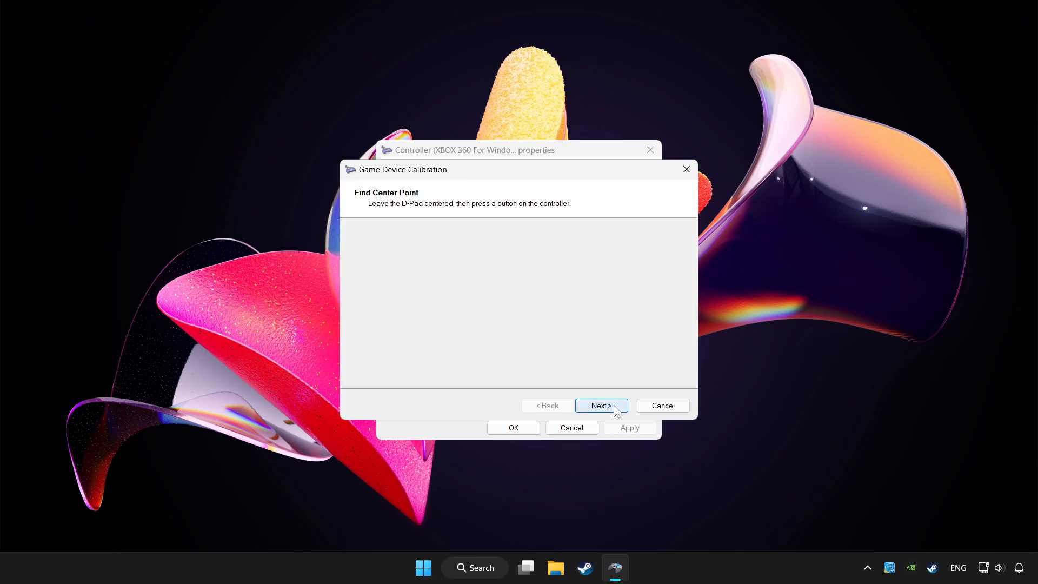
{"action": "left_click", "coordinate": [601, 405]}
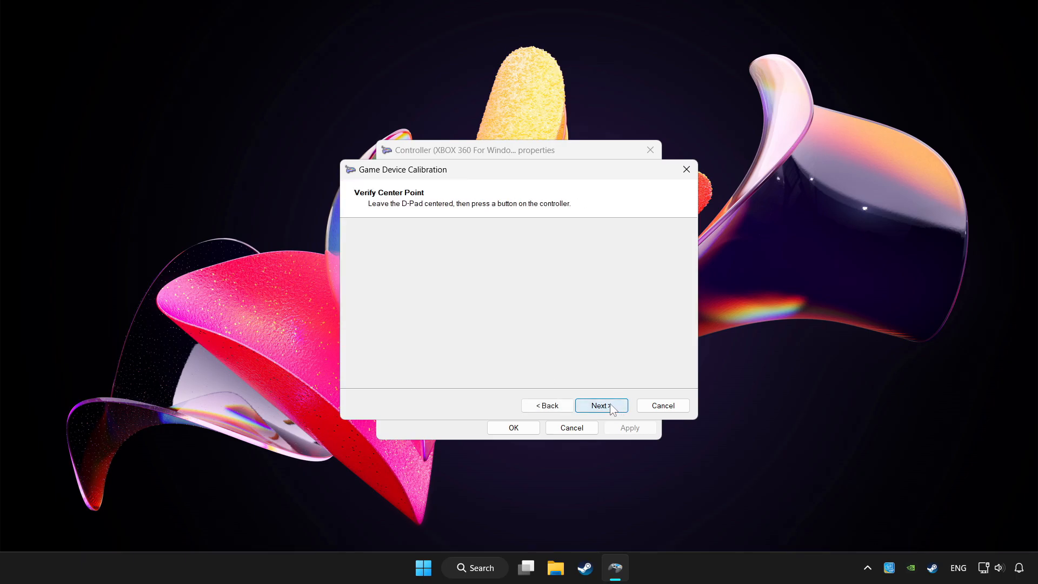
{"action": "left_click", "coordinate": [602, 405]}
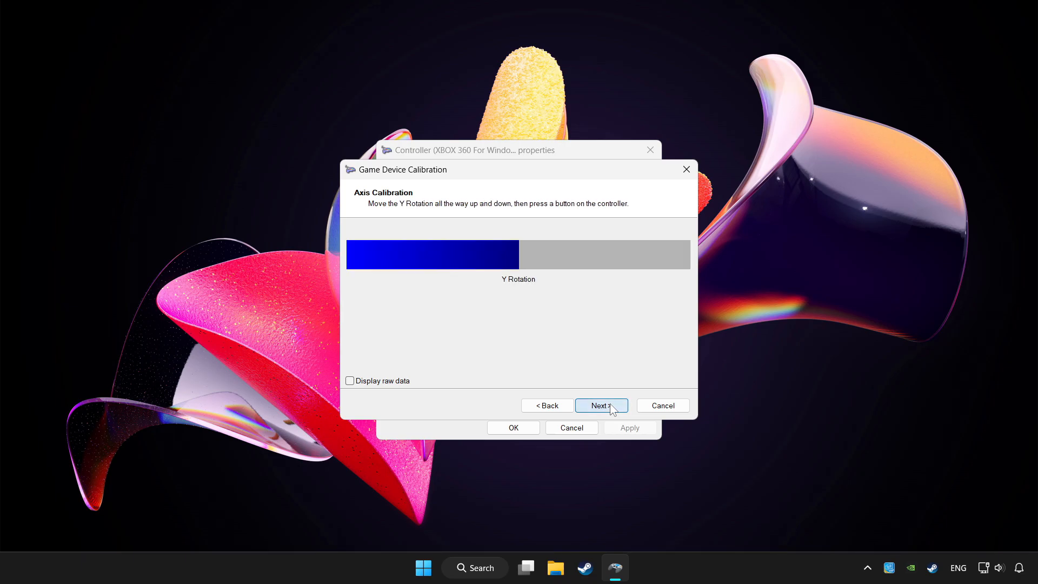
{"action": "left_click", "coordinate": [601, 406]}
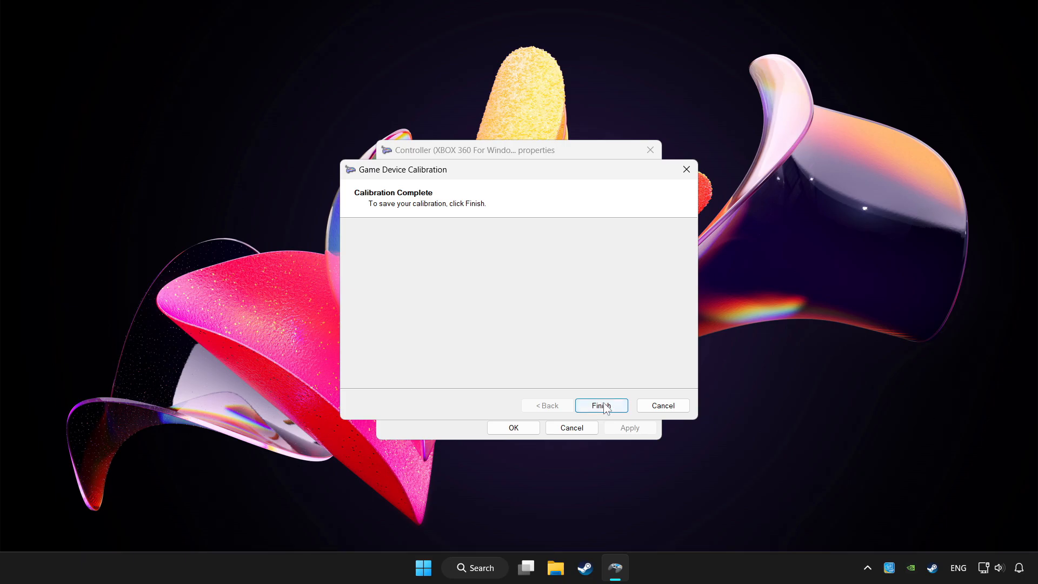
{"action": "left_click", "coordinate": [601, 405]}
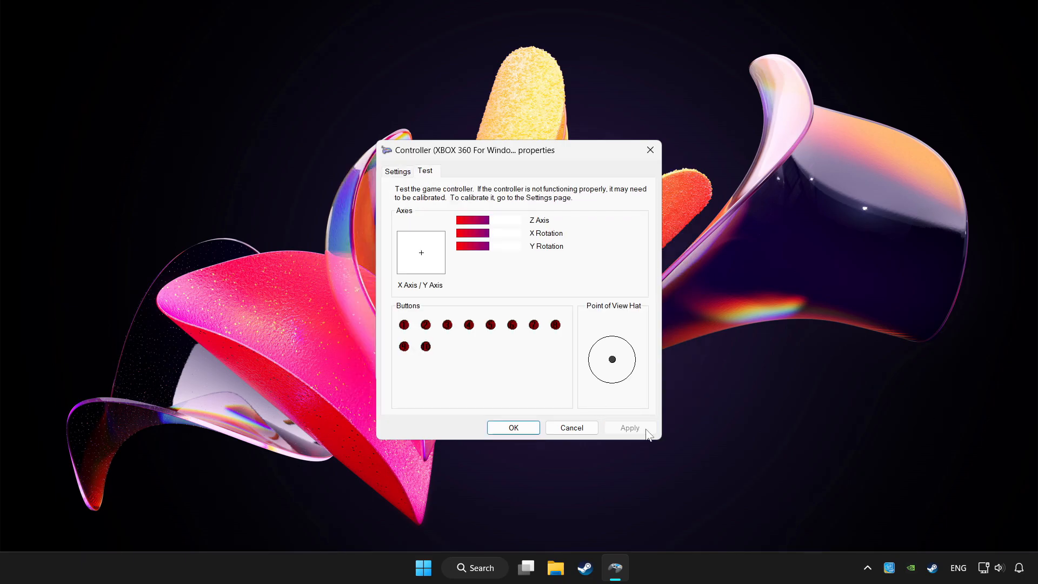
Step: Confirm the controller properties and Game Controllers windows with OK, closing both
{"action": "left_click", "coordinate": [513, 428]}
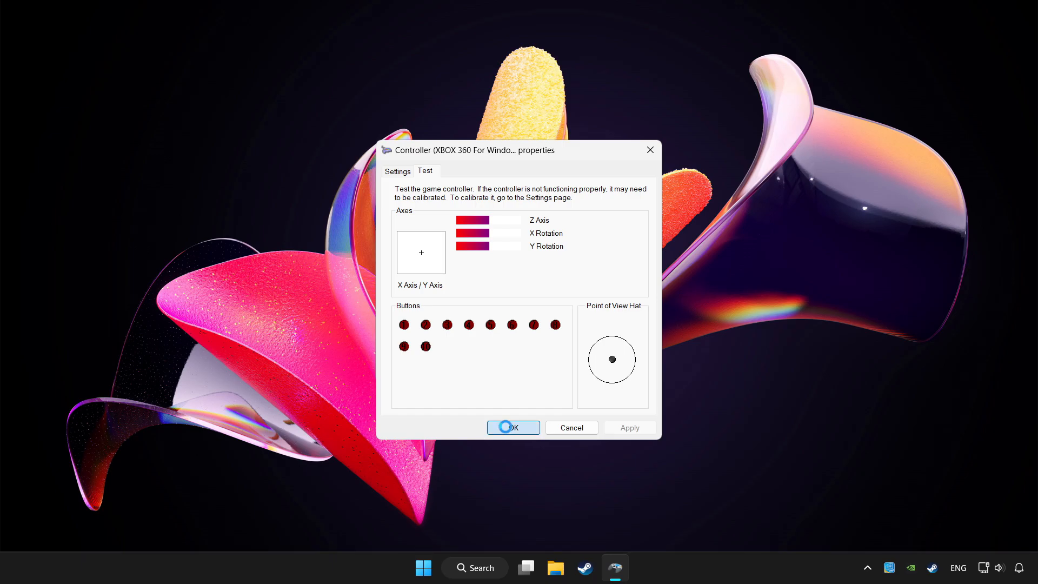
{"action": "left_click", "coordinate": [513, 427]}
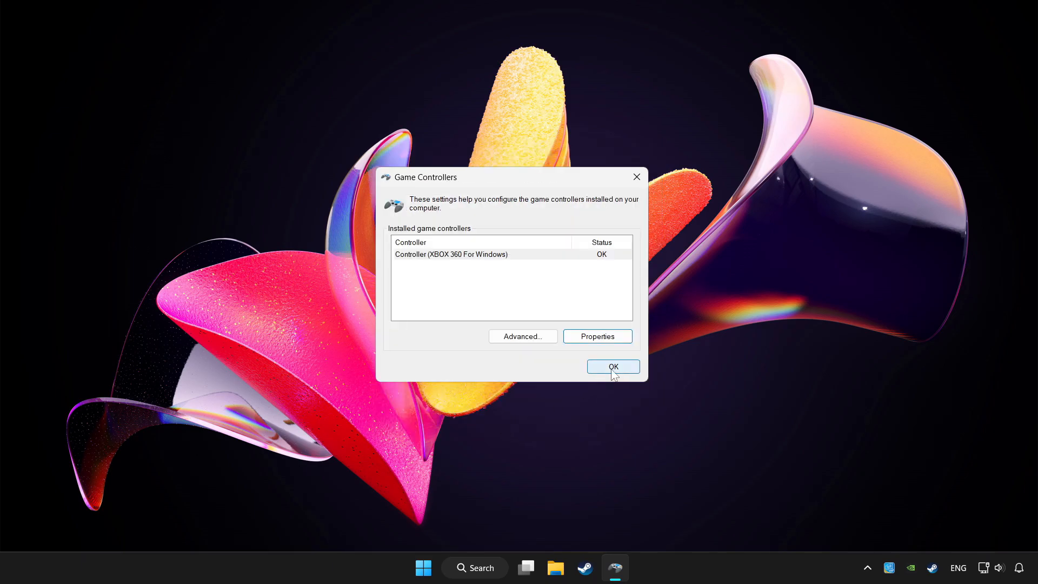
{"action": "left_click", "coordinate": [613, 366]}
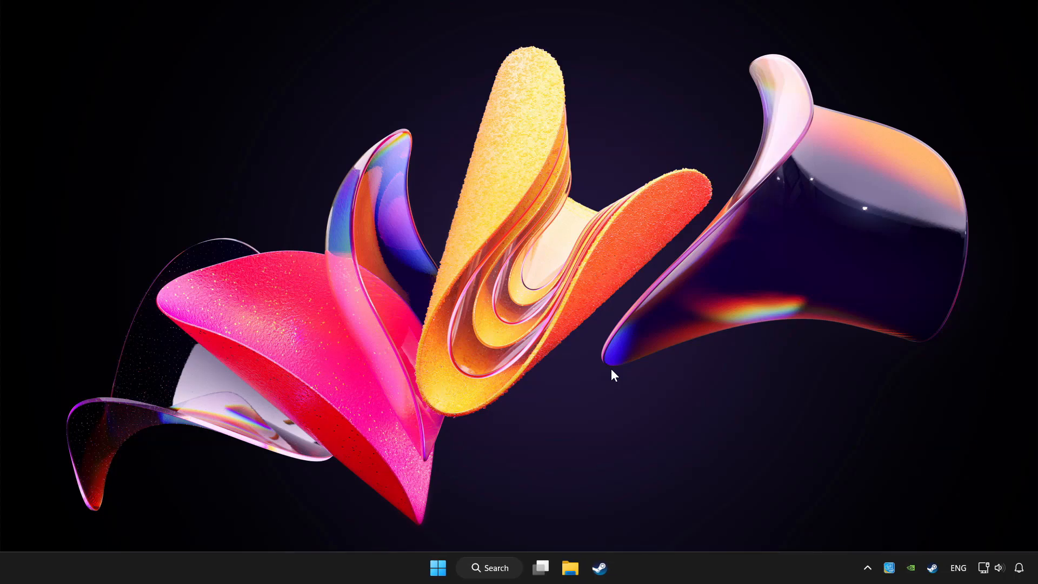
{"action": "mouse_move", "coordinate": [602, 372]}
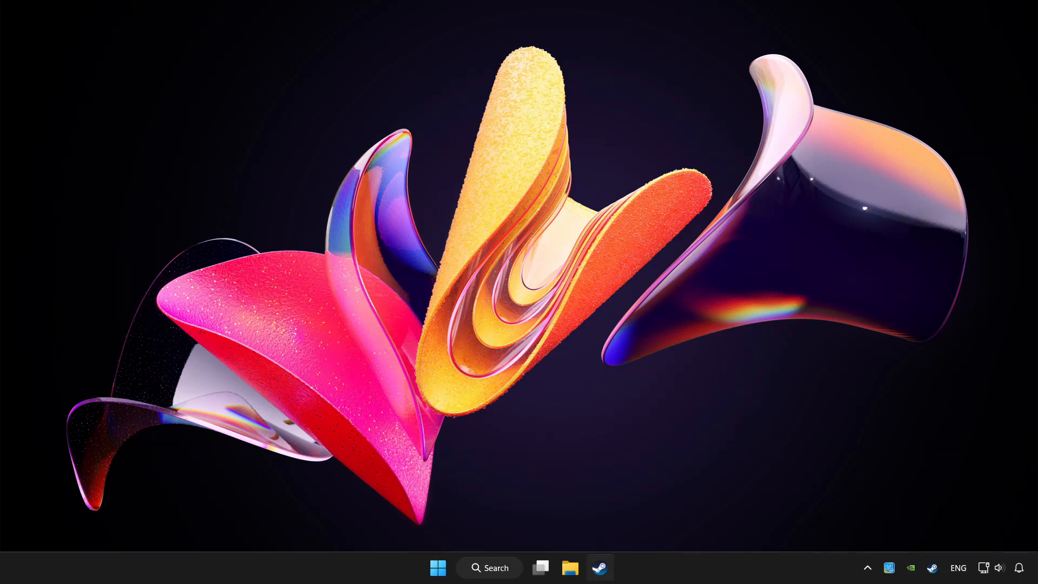
Step: Open Steam and choose Add a Non-Steam Game from Add a Game
{"action": "left_click", "coordinate": [599, 568]}
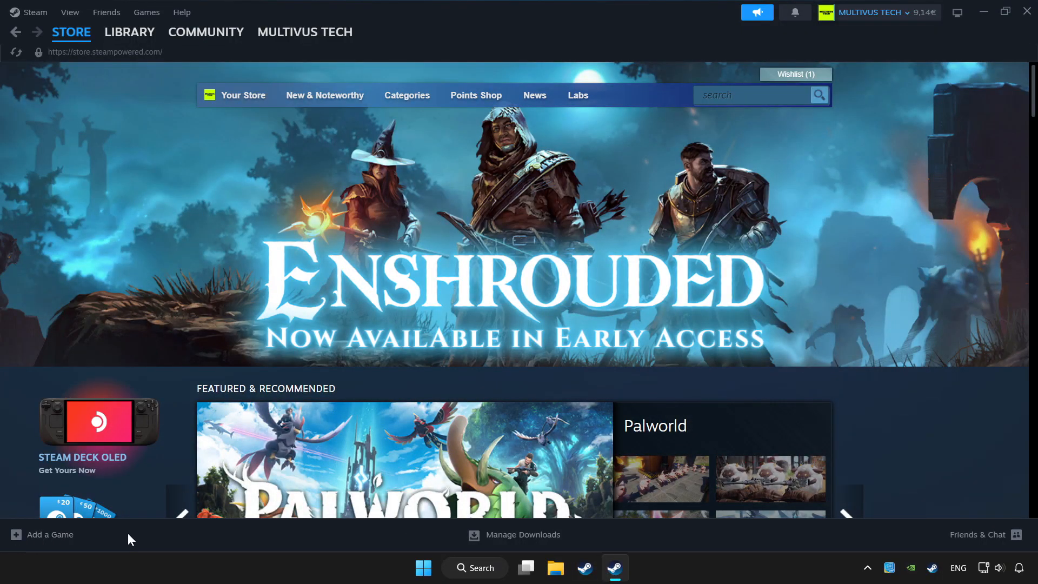
{"action": "left_click", "coordinate": [42, 535]}
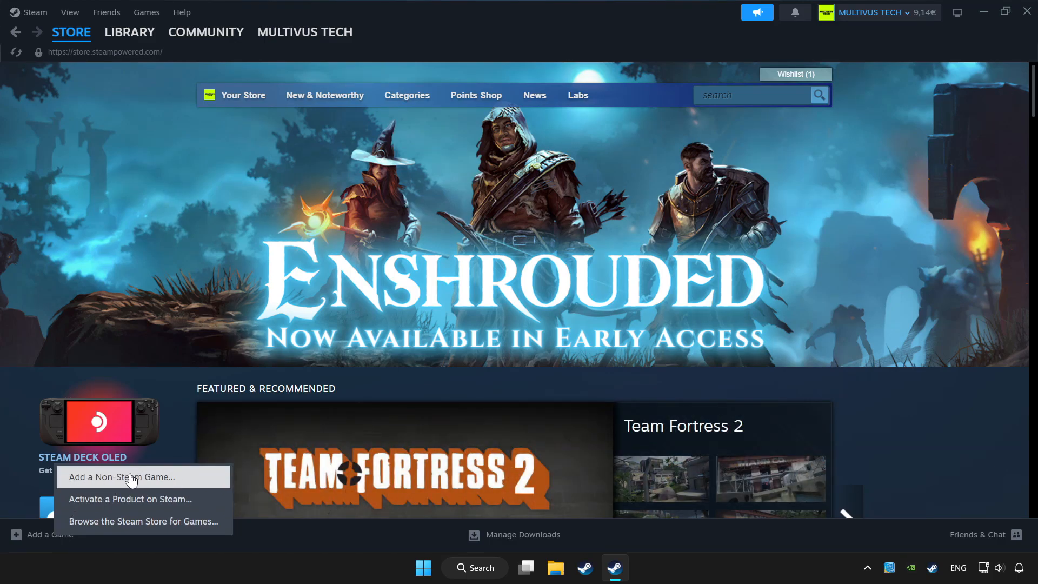
{"action": "mouse_move", "coordinate": [197, 477]}
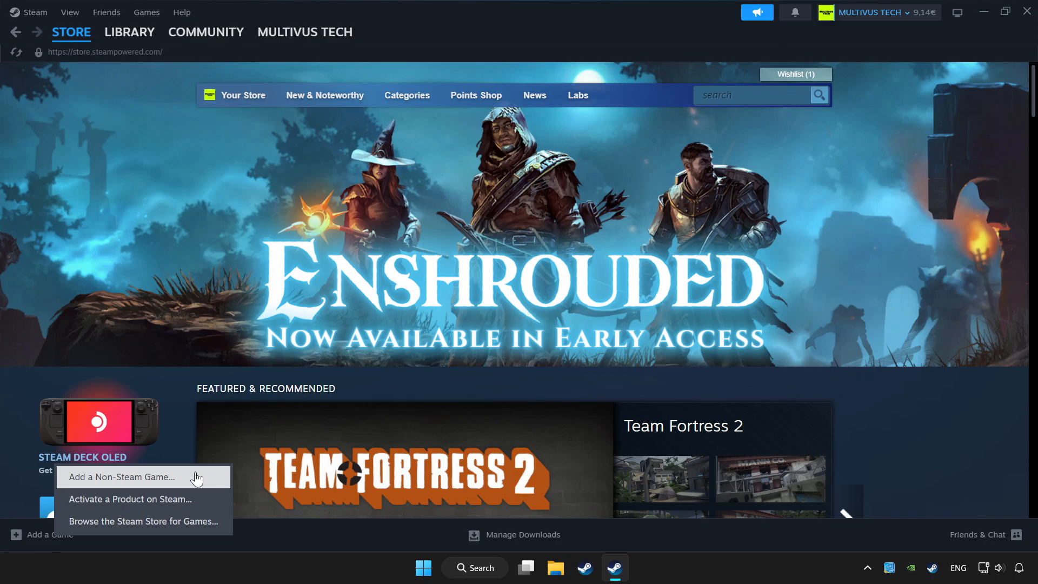
{"action": "left_click", "coordinate": [130, 31]}
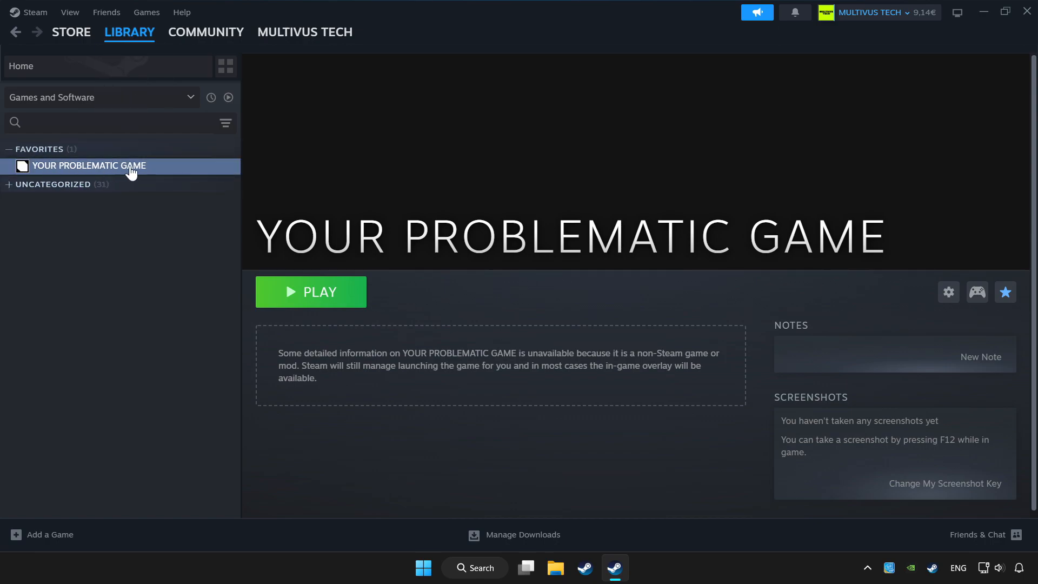
{"action": "mouse_move", "coordinate": [824, 295]}
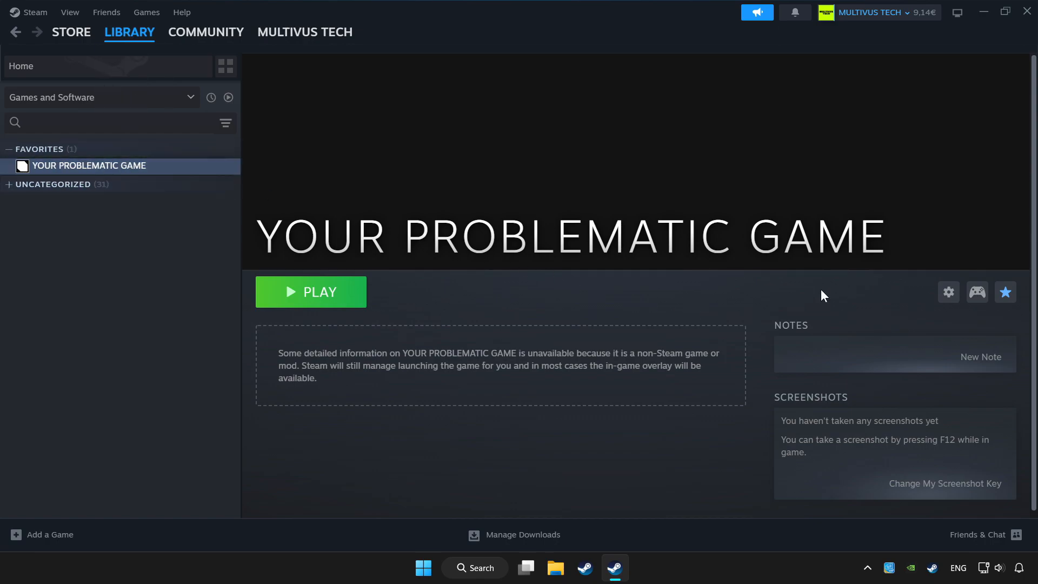
{"action": "mouse_move", "coordinate": [978, 306]}
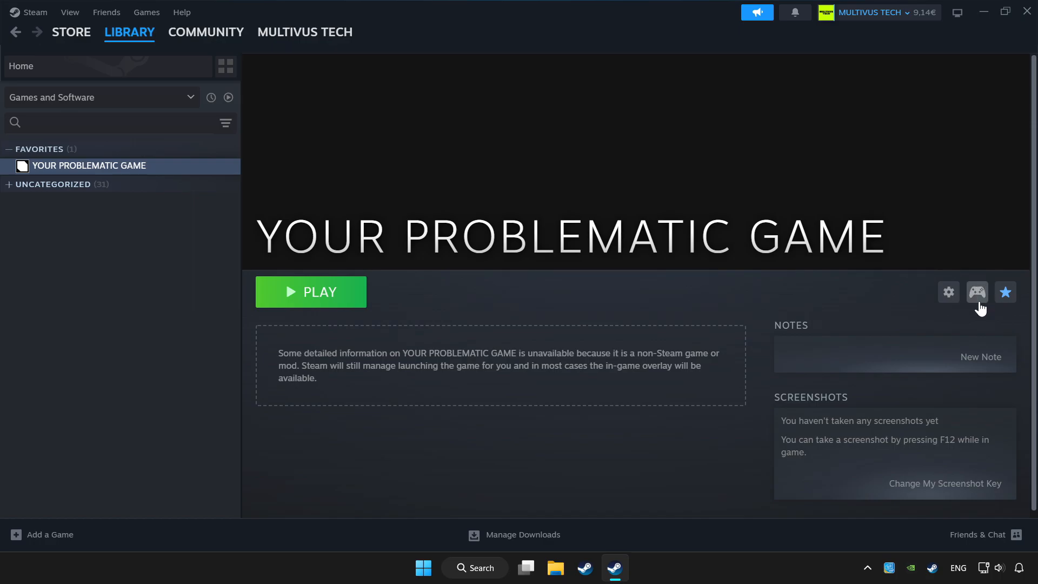
Step: Enable Steam Input from the controller settings of YOUR PROBLEMATIC GAME
{"action": "left_click", "coordinate": [977, 292]}
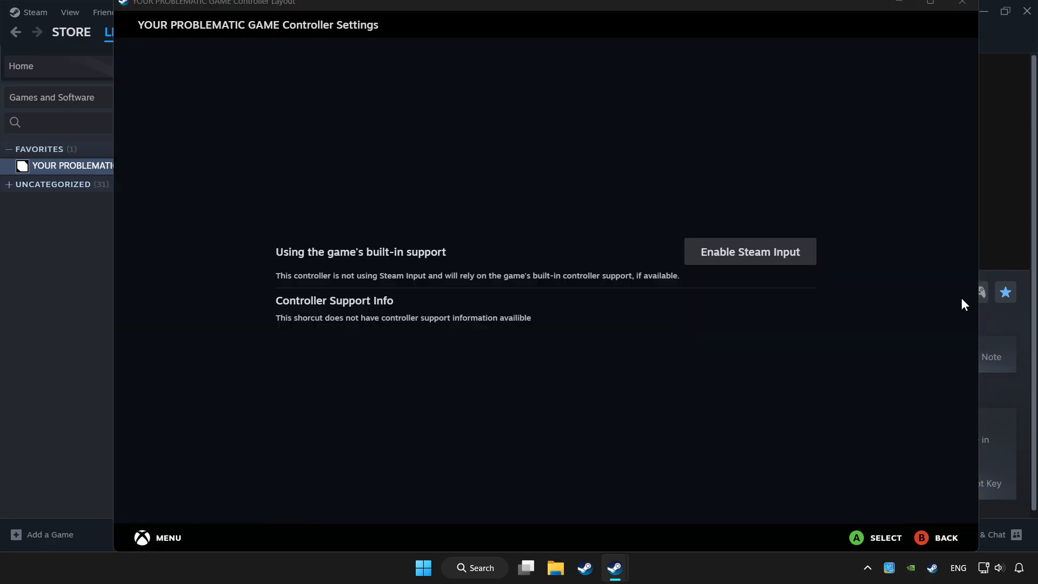
{"action": "mouse_move", "coordinate": [779, 264]}
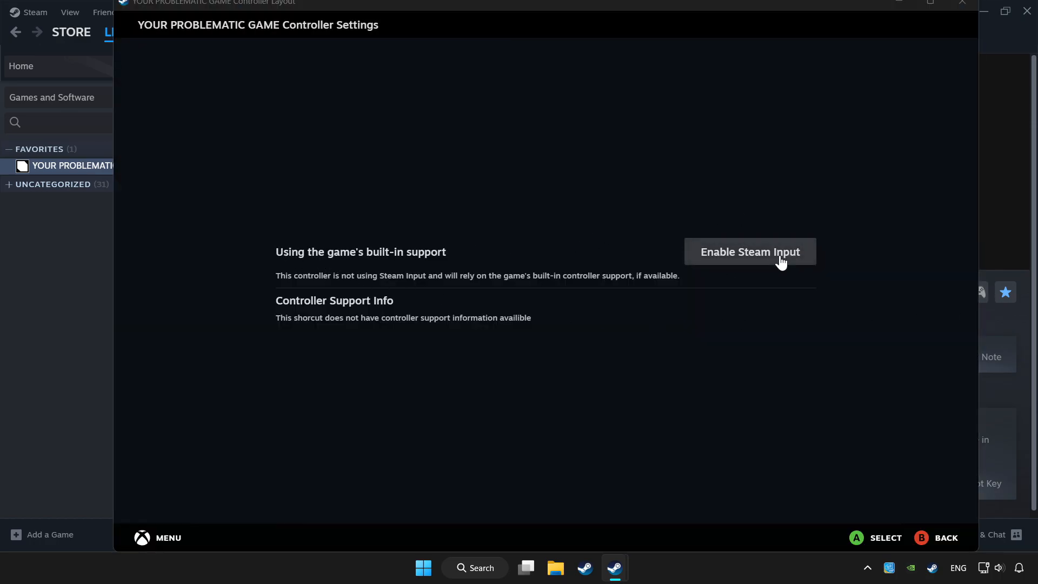
{"action": "left_click", "coordinate": [749, 252]}
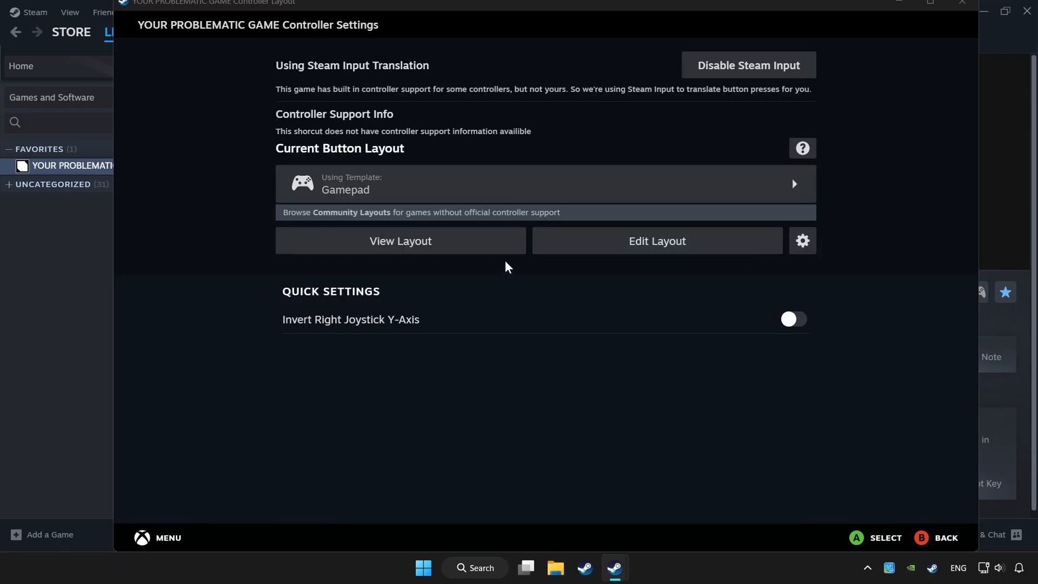
{"action": "mouse_move", "coordinate": [414, 184]}
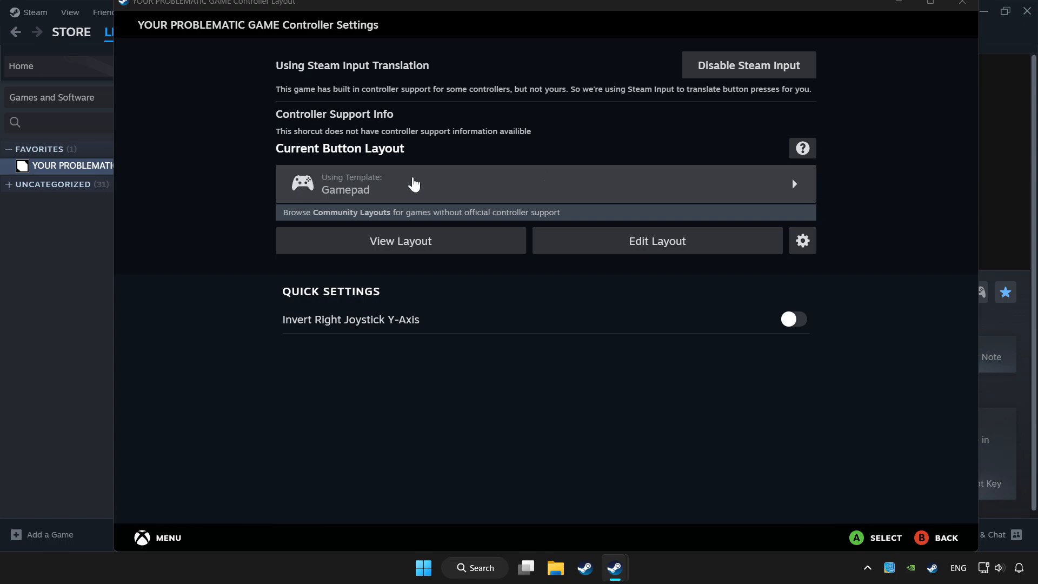
Step: Preview Valve's Gamepad template from the Templates list for YOUR PROBLEMATIC GAME
{"action": "left_click", "coordinate": [413, 183]}
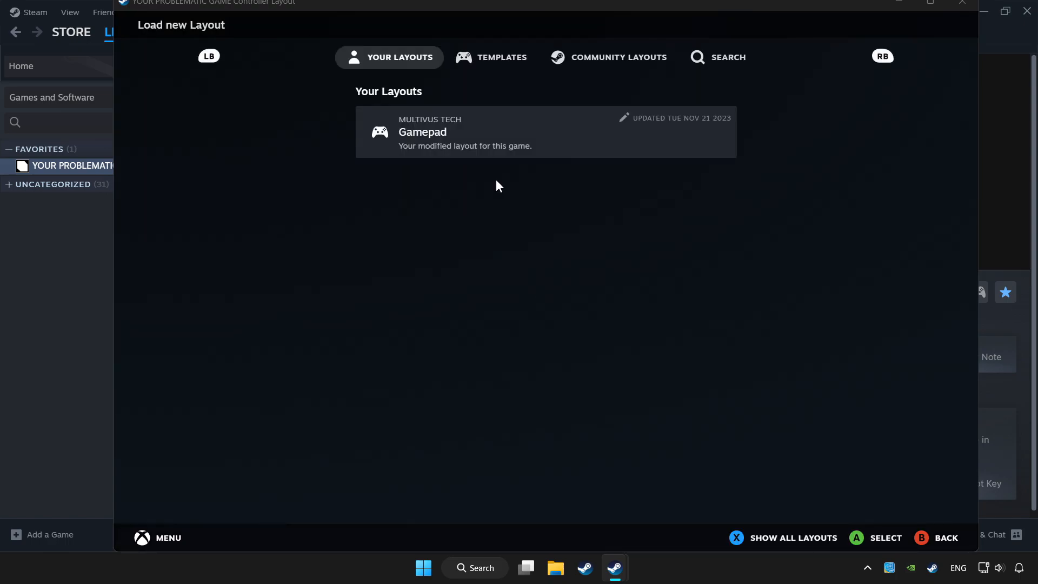
{"action": "left_click", "coordinate": [501, 58]}
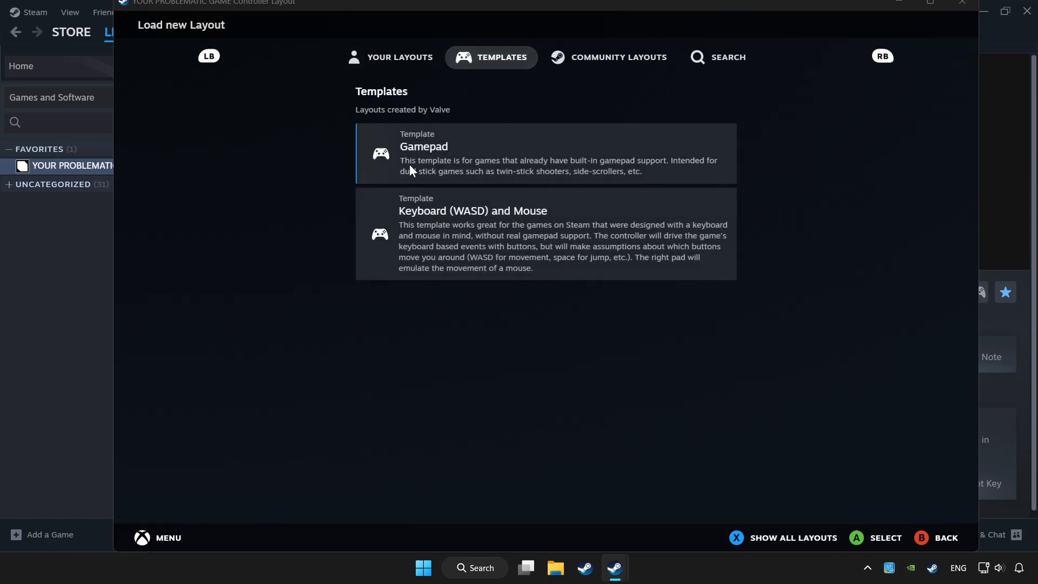
{"action": "left_click", "coordinate": [544, 154]}
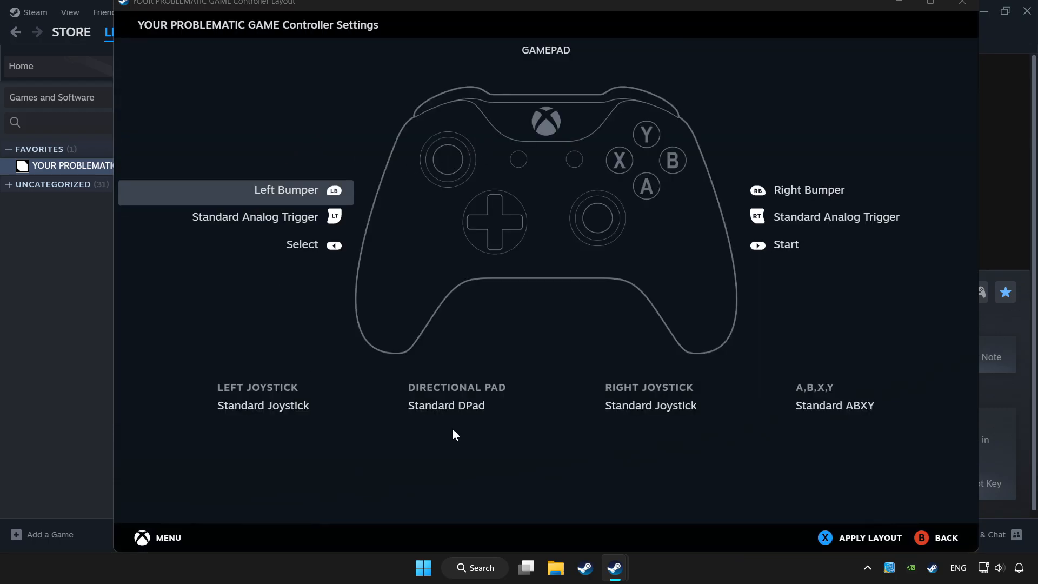
{"action": "mouse_move", "coordinate": [868, 491]}
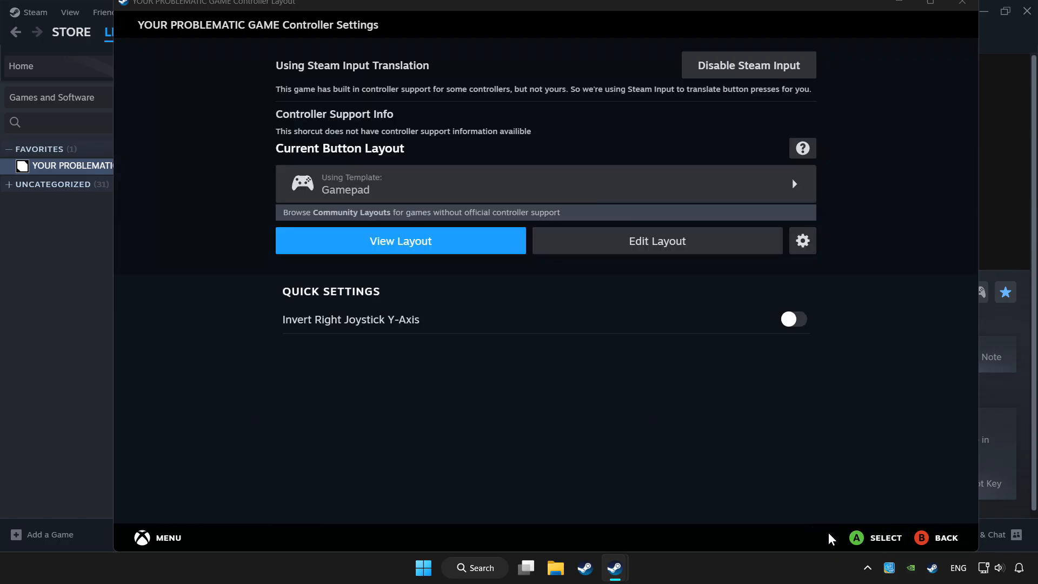
{"action": "mouse_move", "coordinate": [770, 487]}
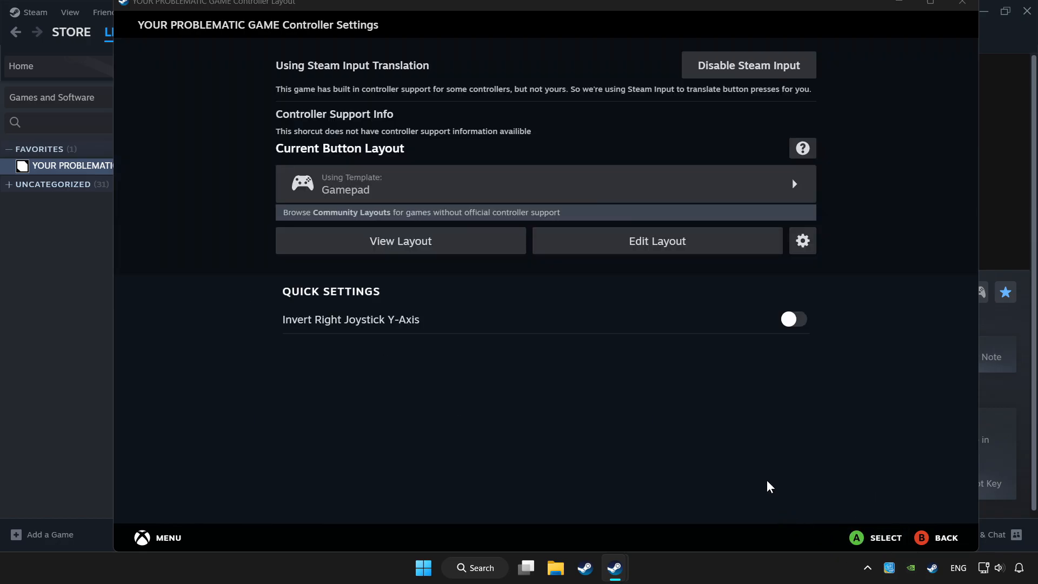
{"action": "mouse_move", "coordinate": [962, 11]}
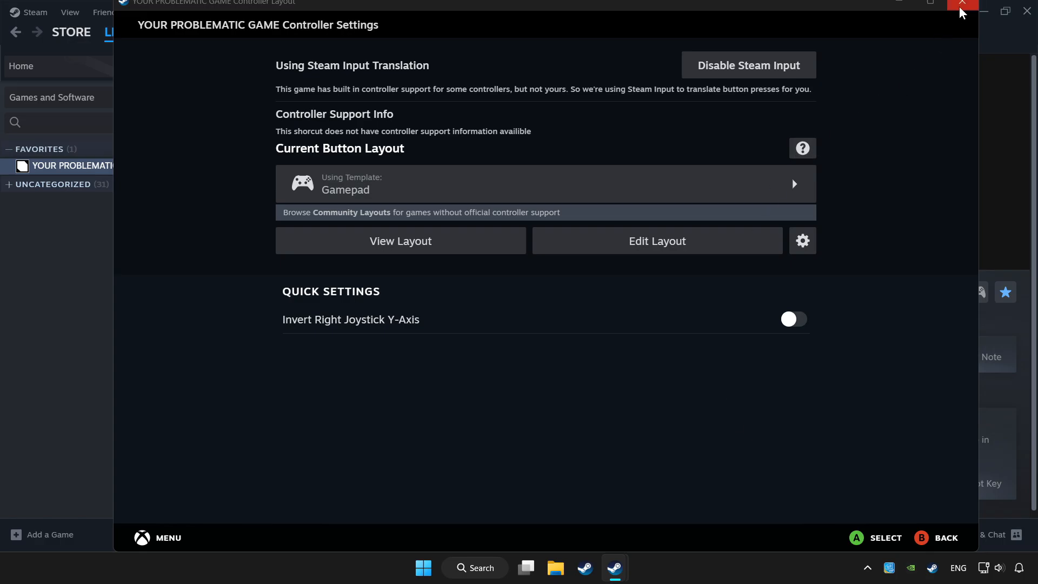
{"action": "mouse_move", "coordinate": [960, 11]}
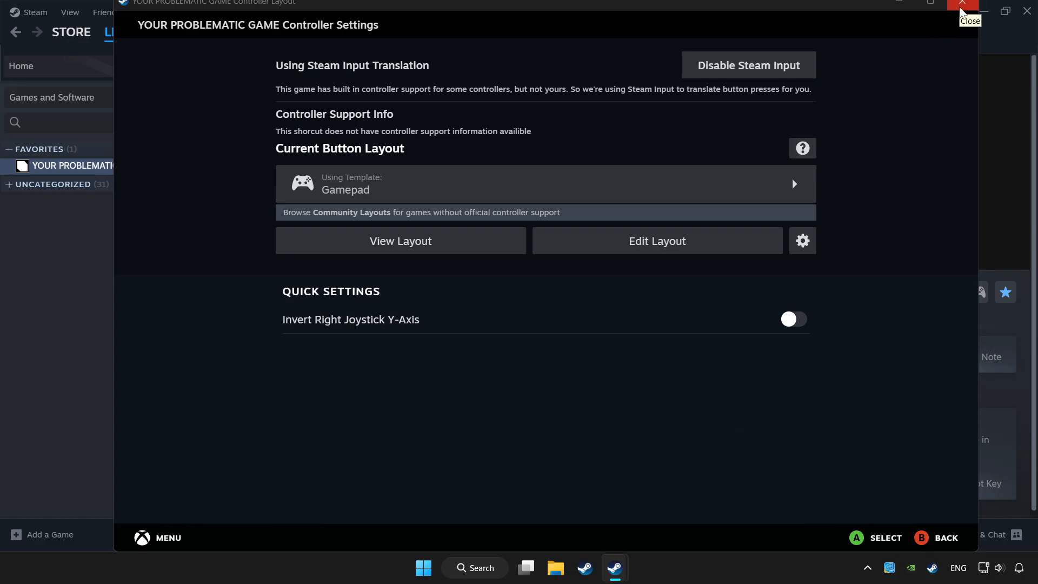
Step: Close the Controller Settings window to return to the game's library page
{"action": "left_click", "coordinate": [958, 6]}
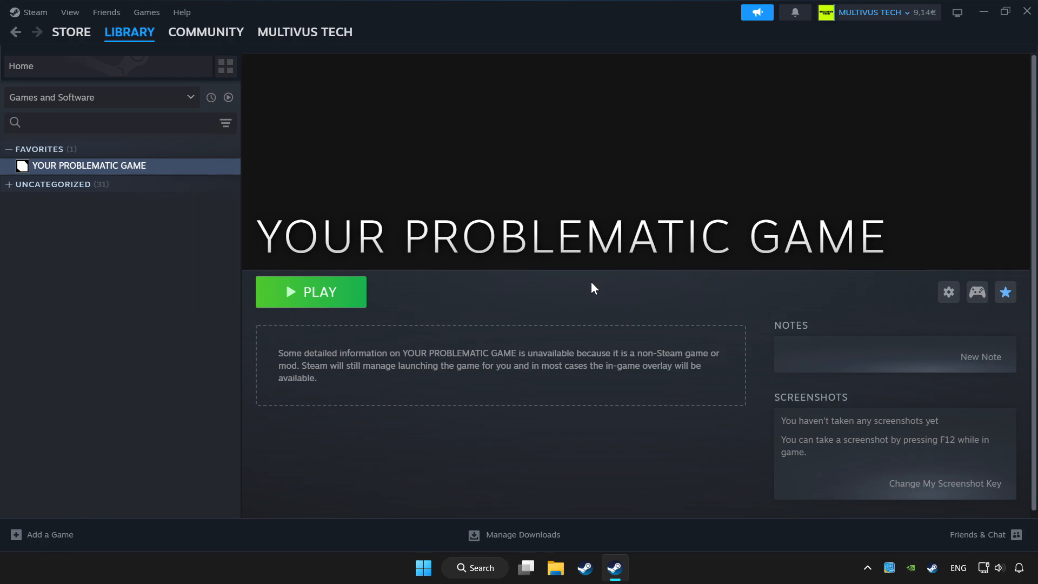
{"action": "mouse_move", "coordinate": [307, 296]}
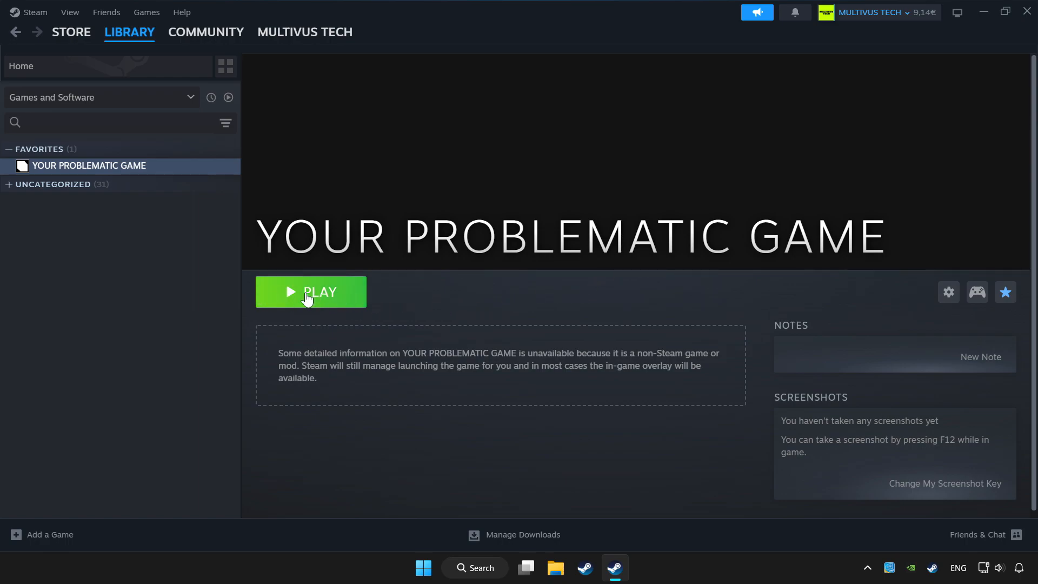